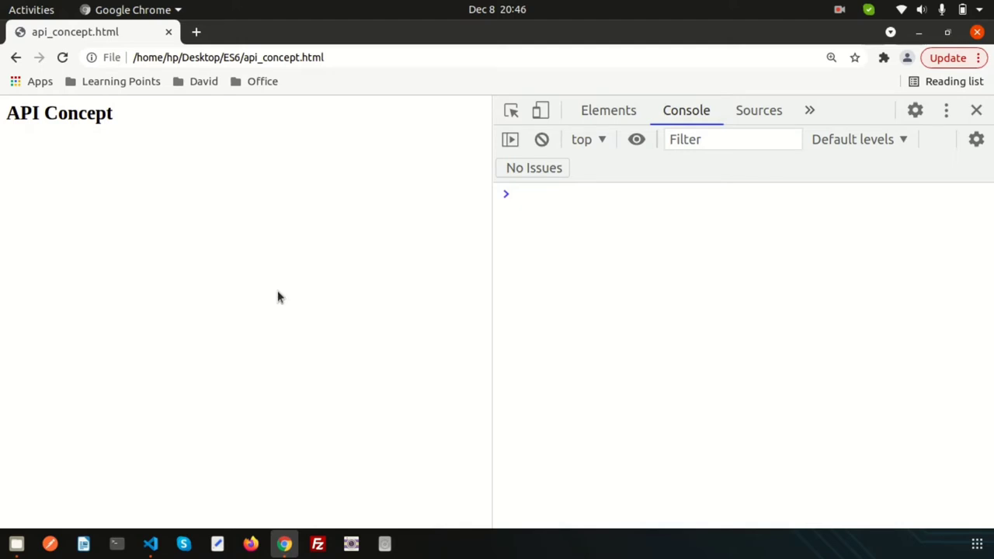
Check api_concept.html in the editor, then return to the browser page.
{"action": "left_click", "coordinate": [149, 544]}
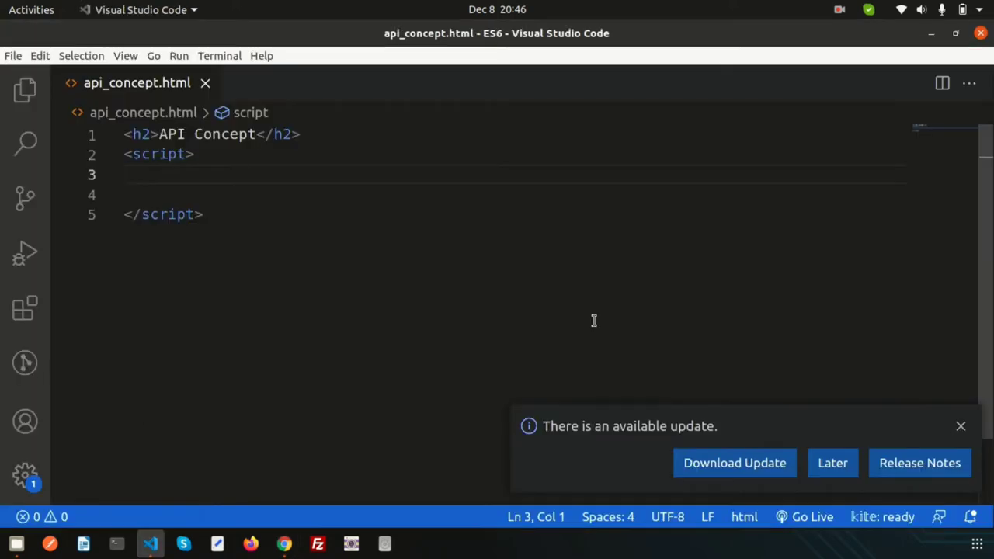
{"action": "left_click", "coordinate": [959, 425]}
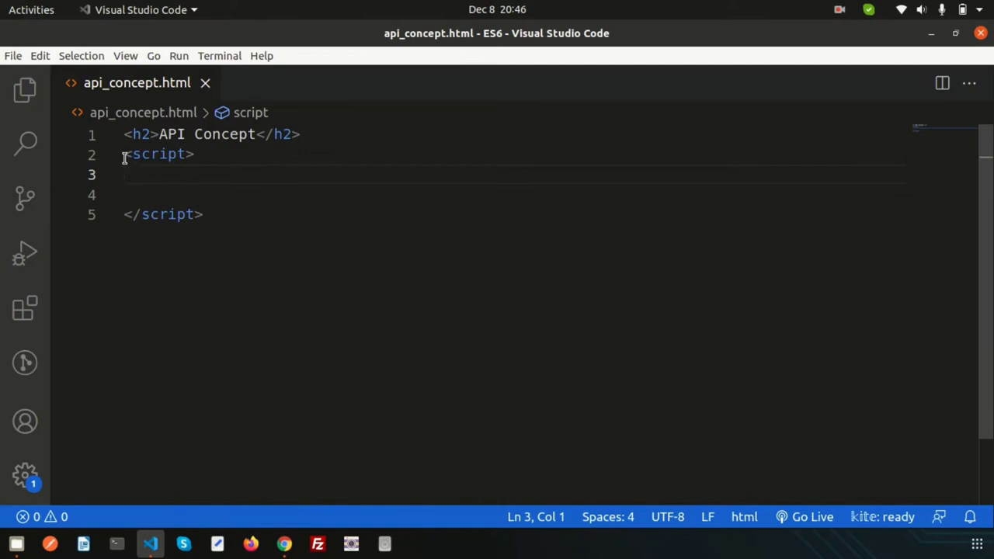
{"action": "left_click", "coordinate": [284, 543]}
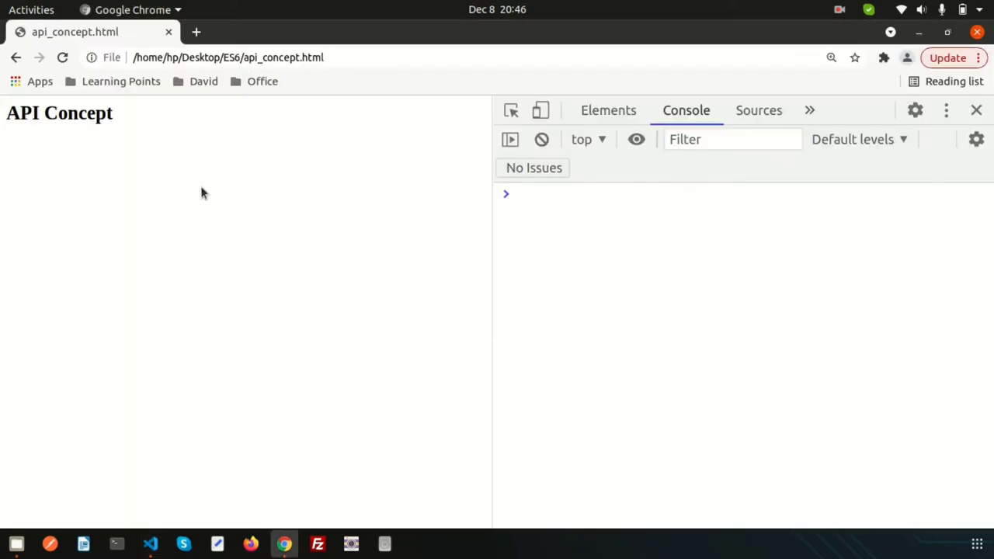
{"action": "mouse_move", "coordinate": [218, 193]}
{"action": "type", "text": "j"}
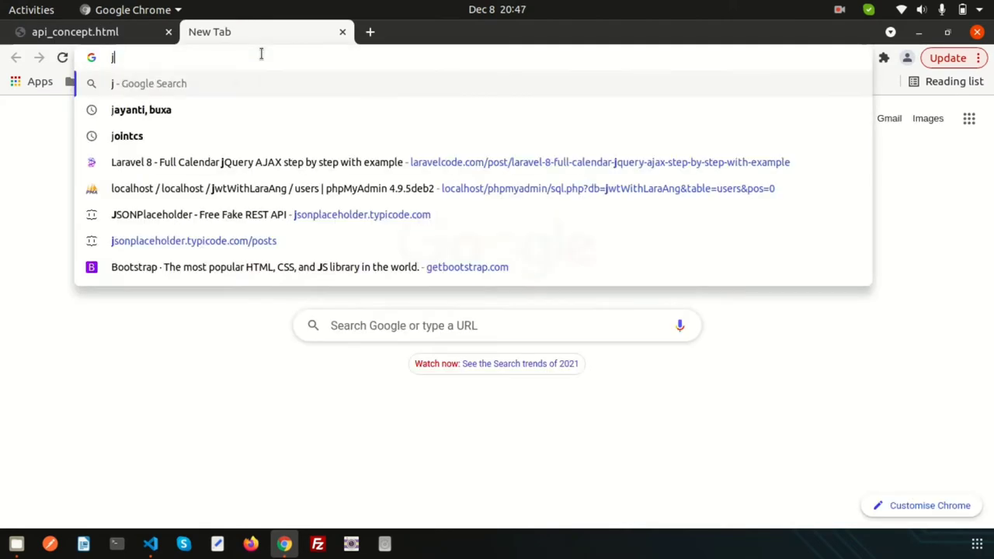
Search 'json placeholder', reach the JSONPlaceholder site and view its /users resource data.
{"action": "type", "text": "son placeholder"}
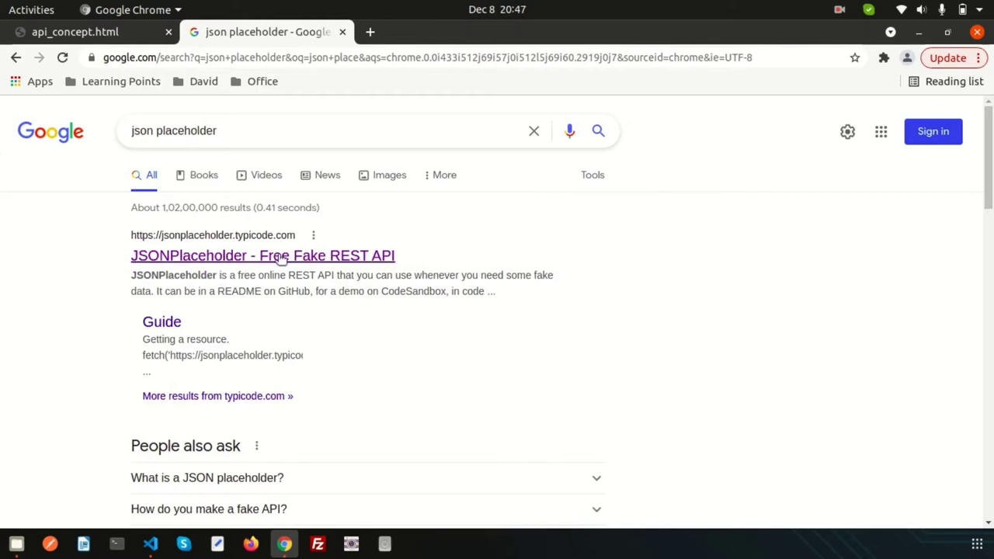
{"action": "left_click", "coordinate": [262, 255]}
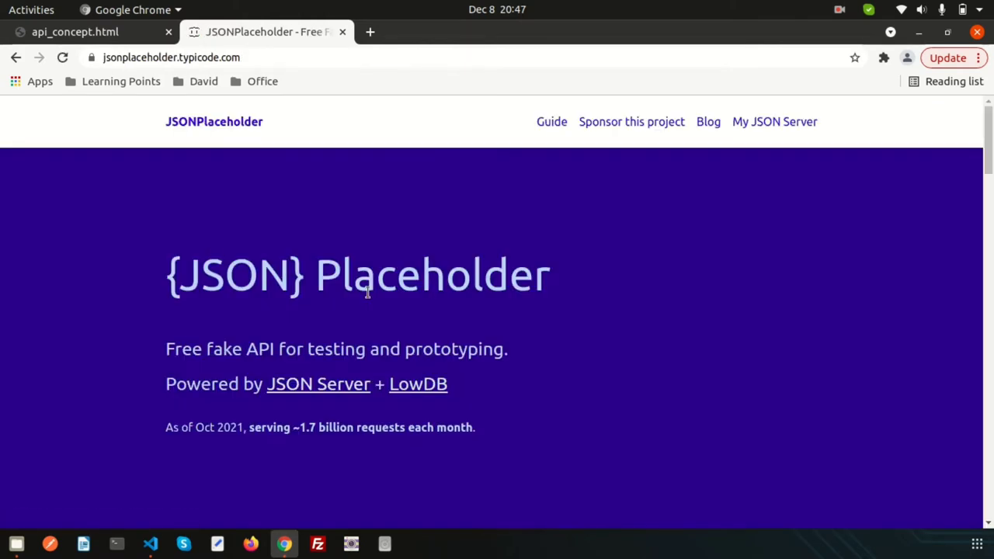
{"action": "scroll", "scroll_direction": "down", "scroll_amount": 3}
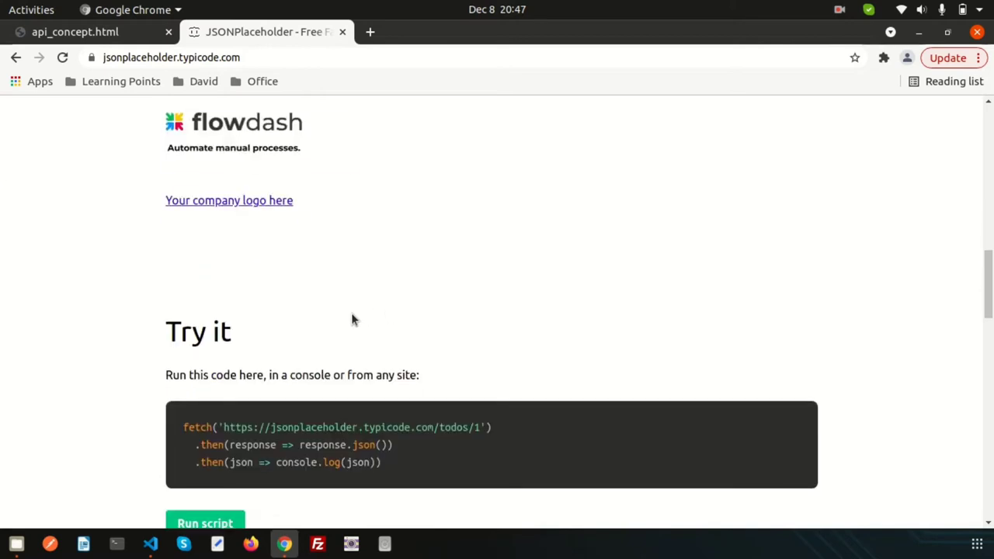
{"action": "scroll", "scroll_direction": "down", "scroll_amount": 3}
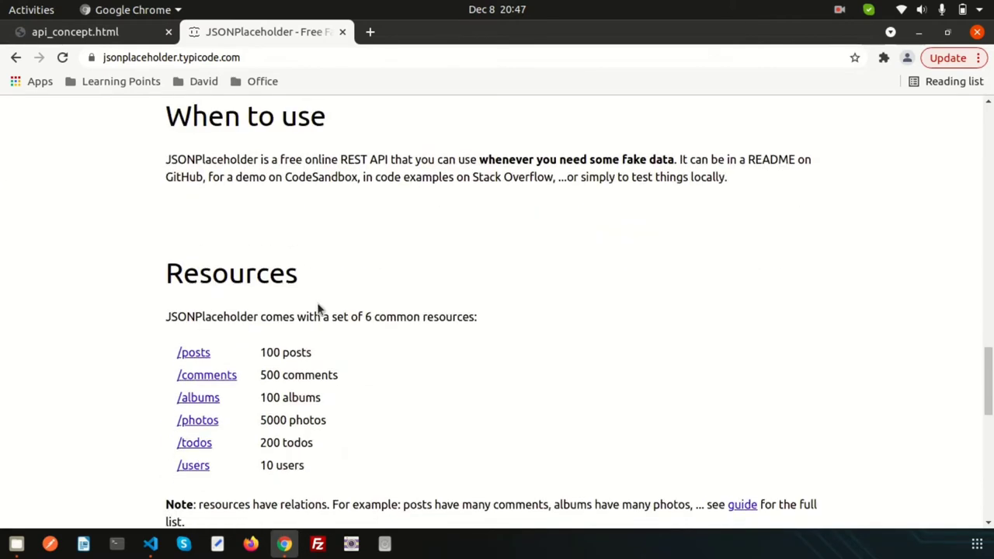
{"action": "scroll", "scroll_direction": "down", "scroll_amount": 3}
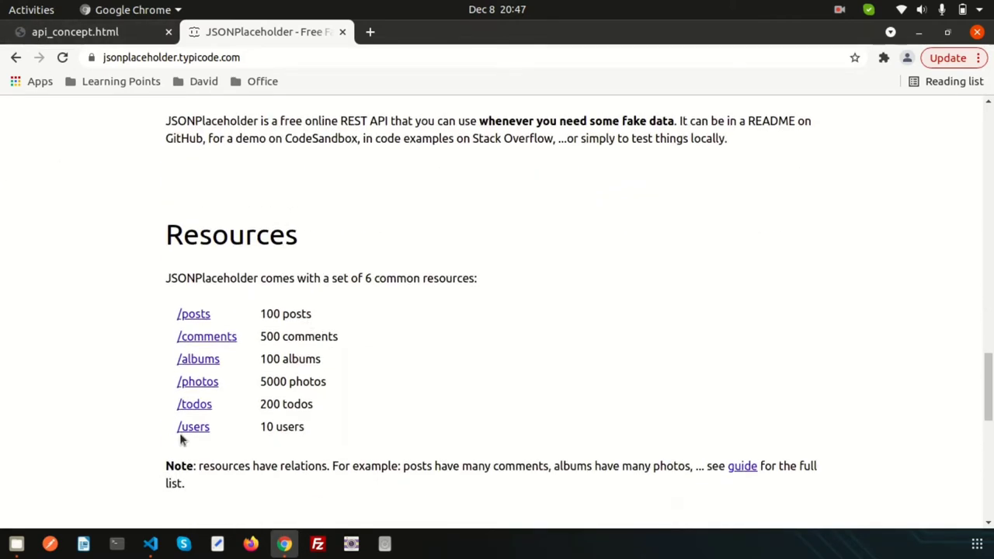
{"action": "mouse_move", "coordinate": [193, 426]}
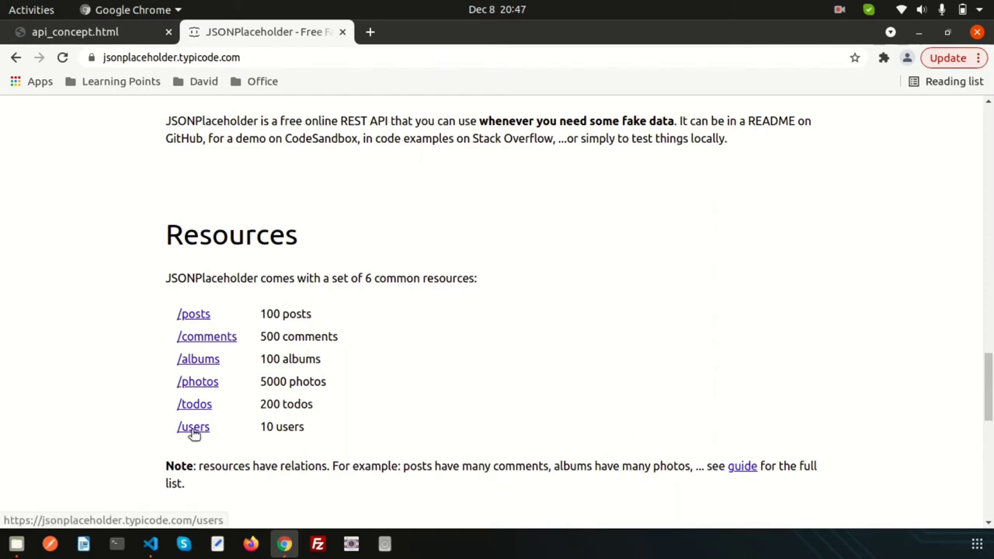
{"action": "mouse_move", "coordinate": [195, 438]}
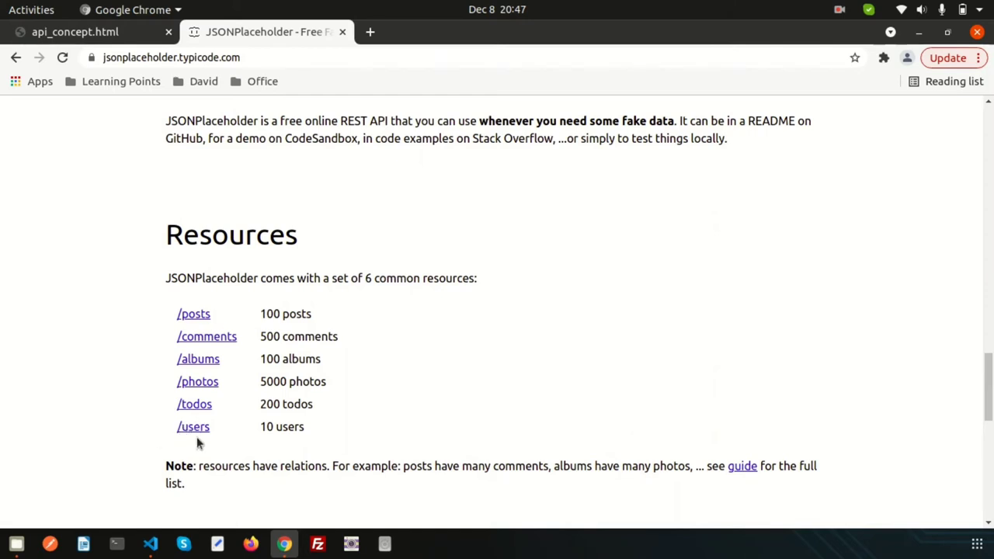
{"action": "left_click", "coordinate": [193, 425]}
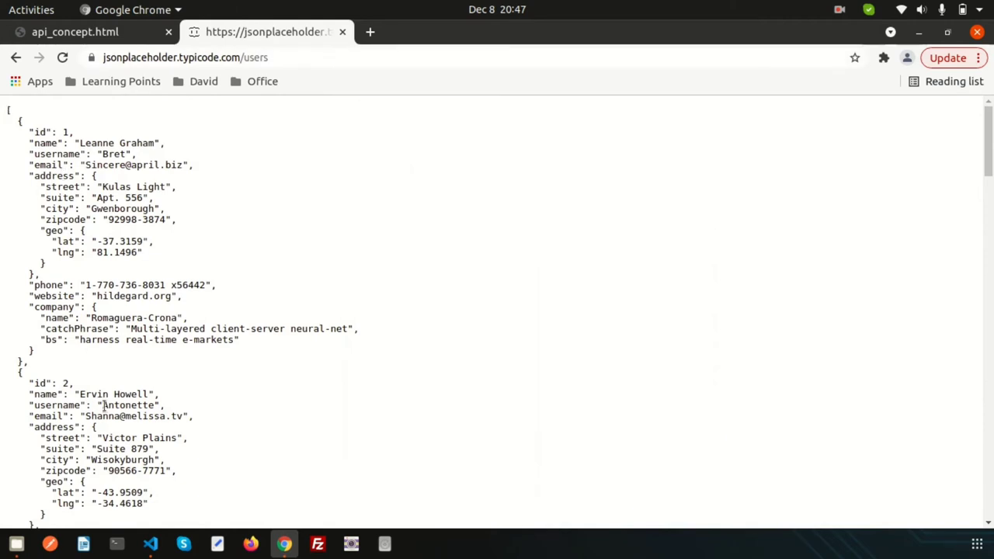
{"action": "scroll", "scroll_direction": "down", "scroll_amount": 3}
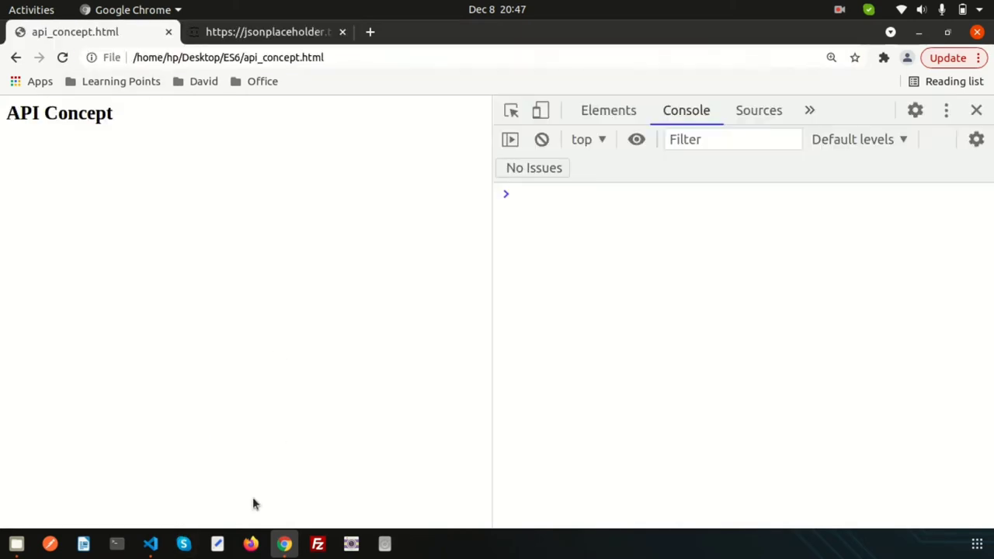
{"action": "left_click", "coordinate": [149, 544]}
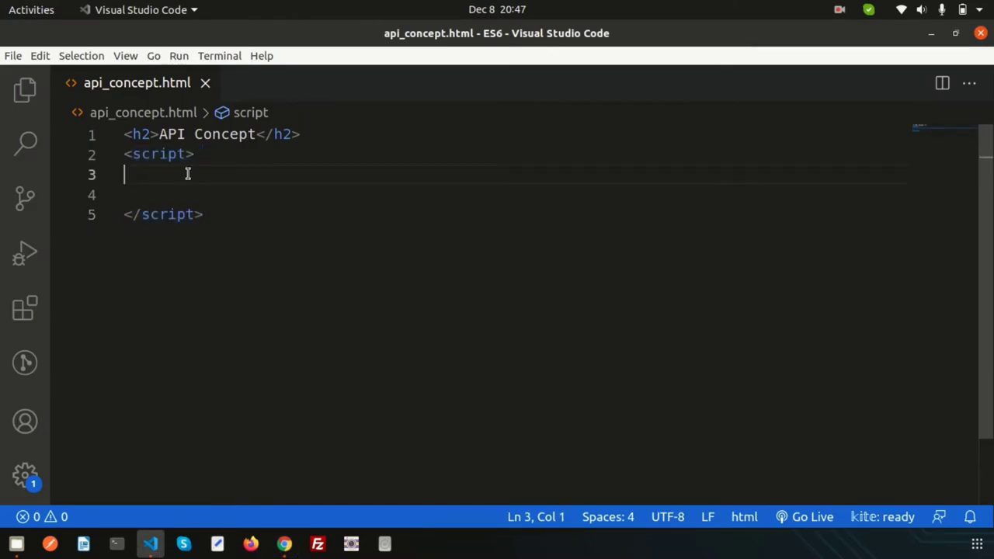
{"action": "type", "text": "f"}
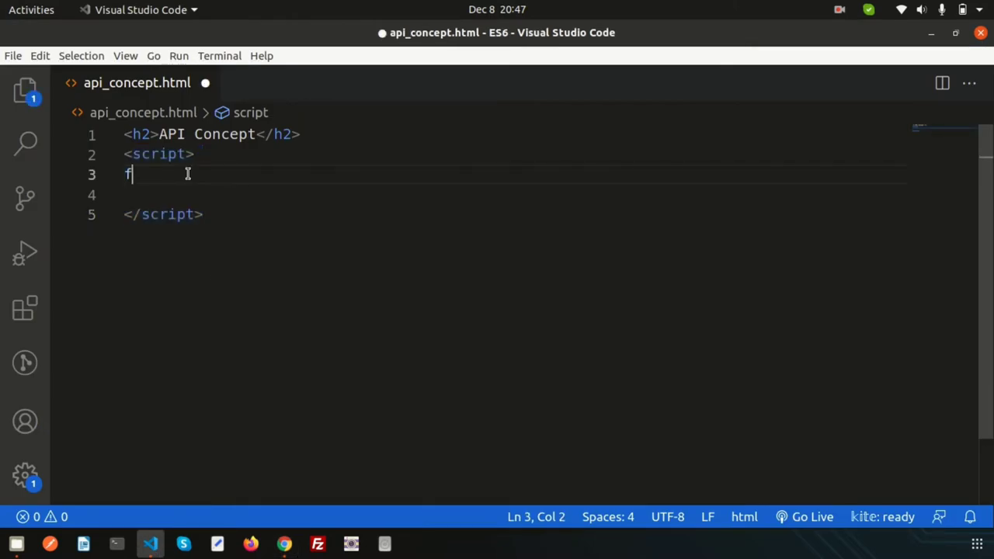
{"action": "type", "text": "etch"}
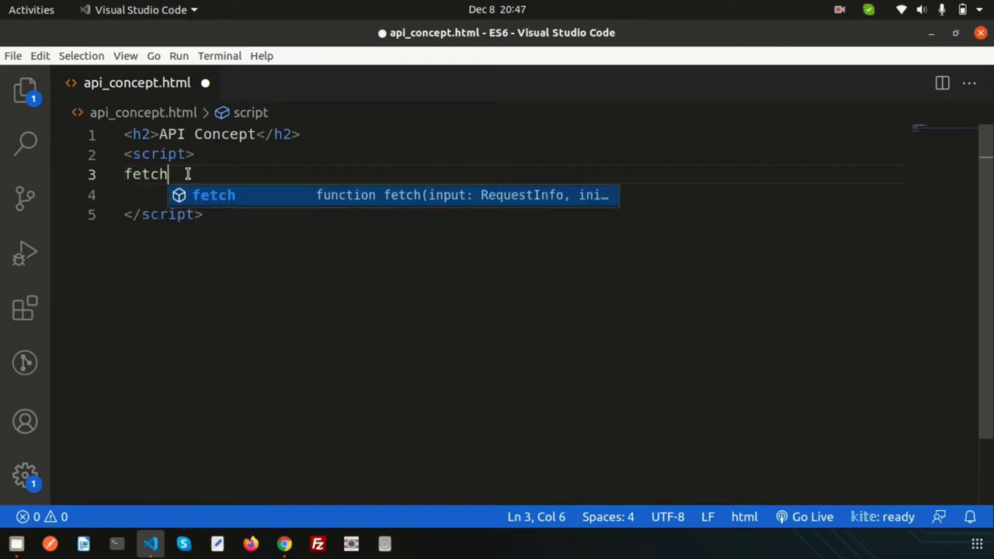
{"action": "type", "text": "()"}
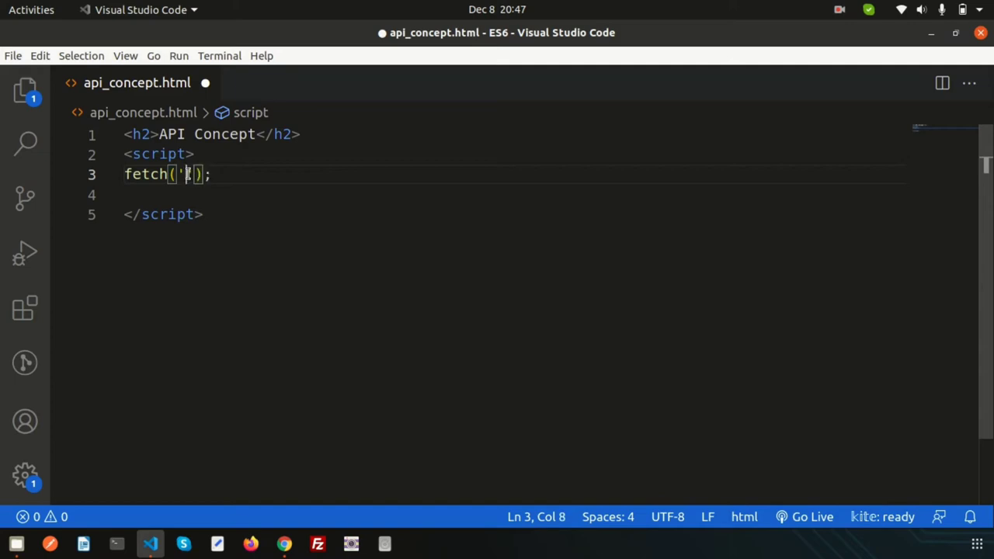
{"action": "type", "text": "https://jsonplaceholder.typicode.com/users"}
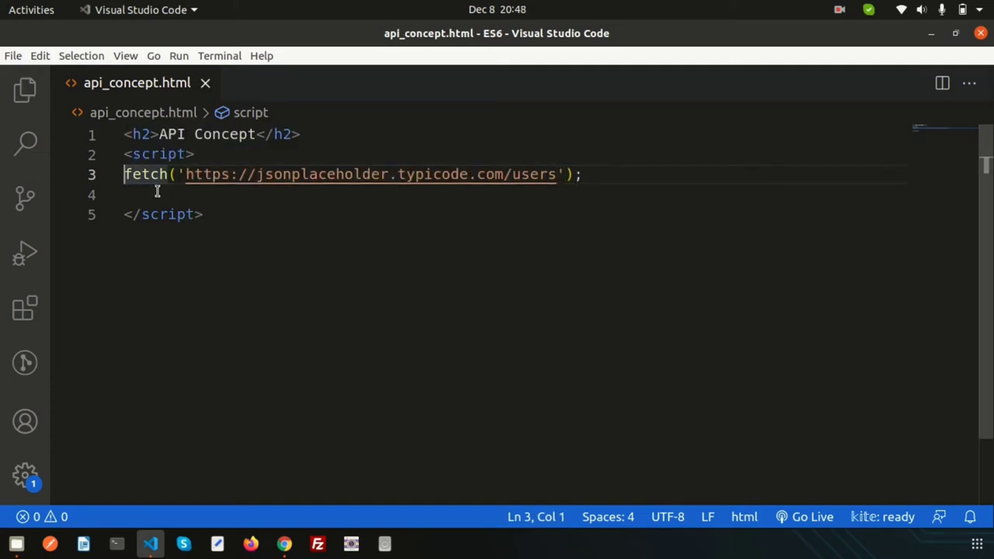
{"action": "type", "text": "let"}
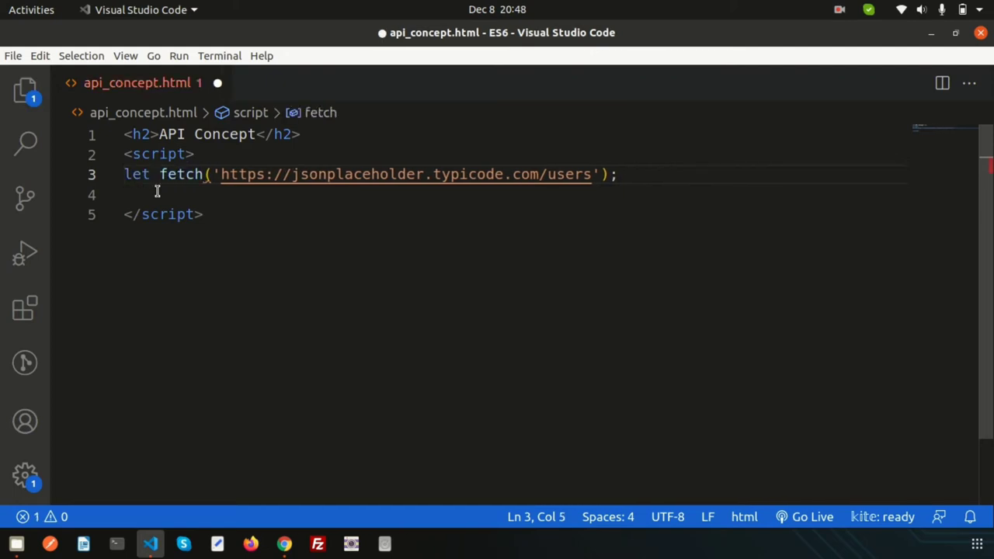
{"action": "type", "text": "data ="}
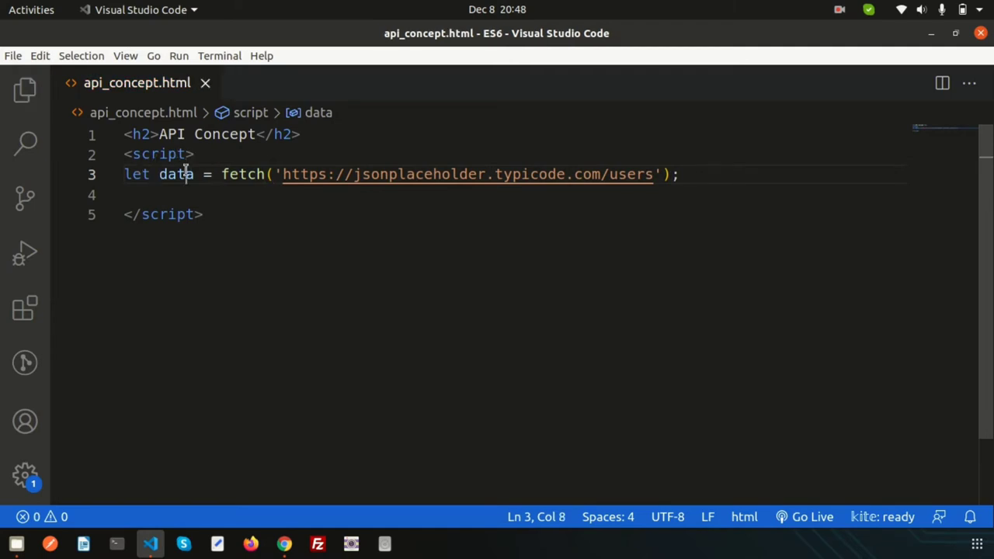
Log data with console.log(data); after the fetch line.
{"action": "type", "text": "con"}
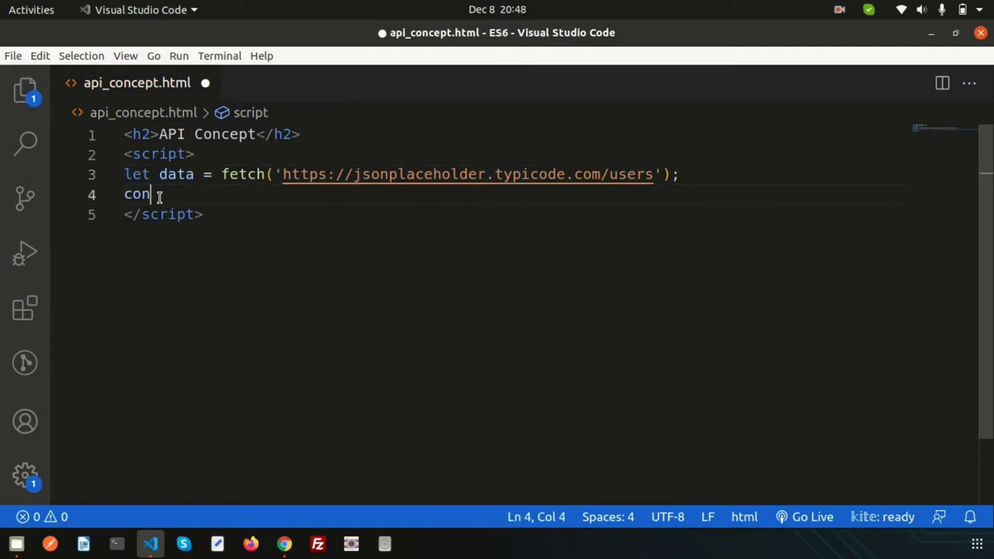
{"action": "type", "text": "spl"}
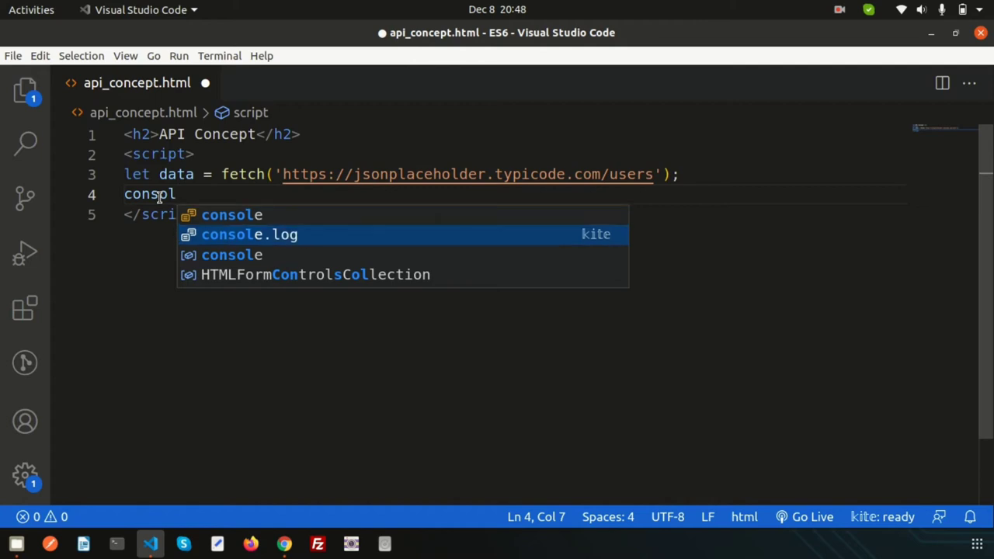
{"action": "key", "text": "Escape"}
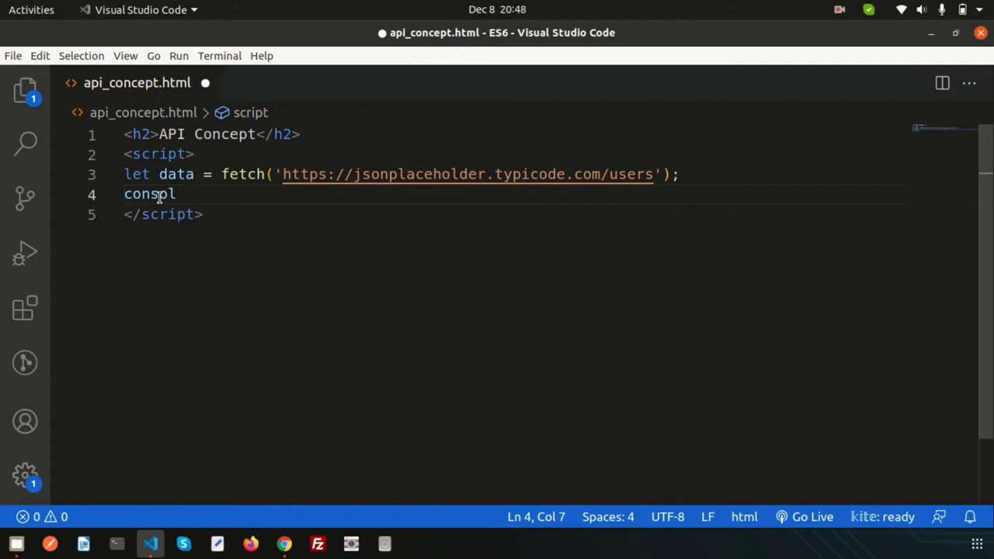
{"action": "type", "text": "e.log(data);"}
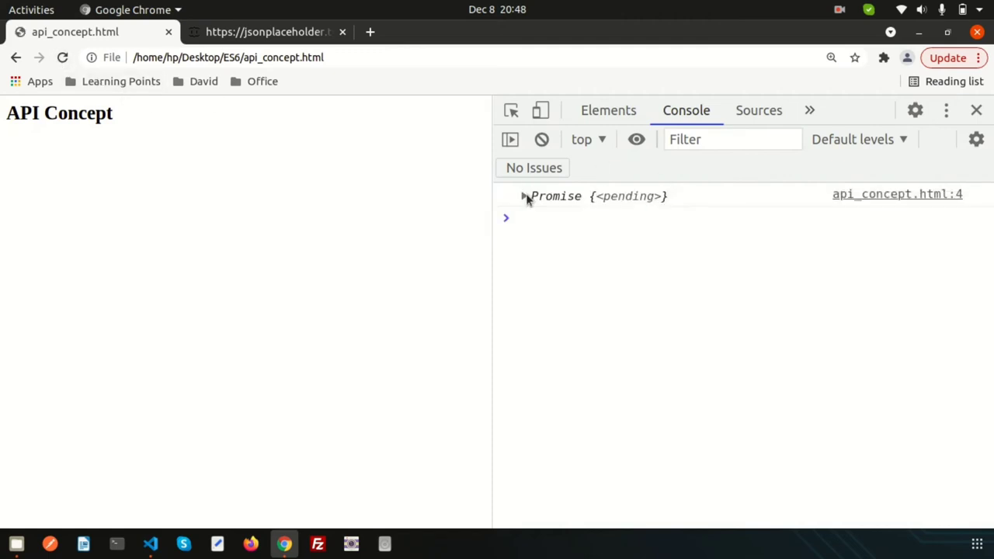
Expand the logged Promise, its Response result and the response body value in the console.
{"action": "left_click", "coordinate": [525, 195]}
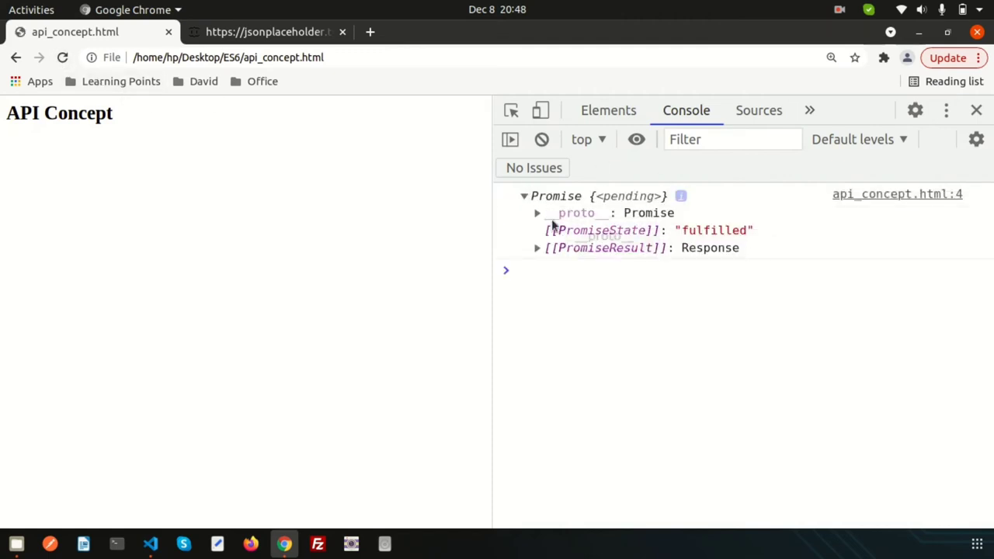
{"action": "mouse_move", "coordinate": [710, 247]}
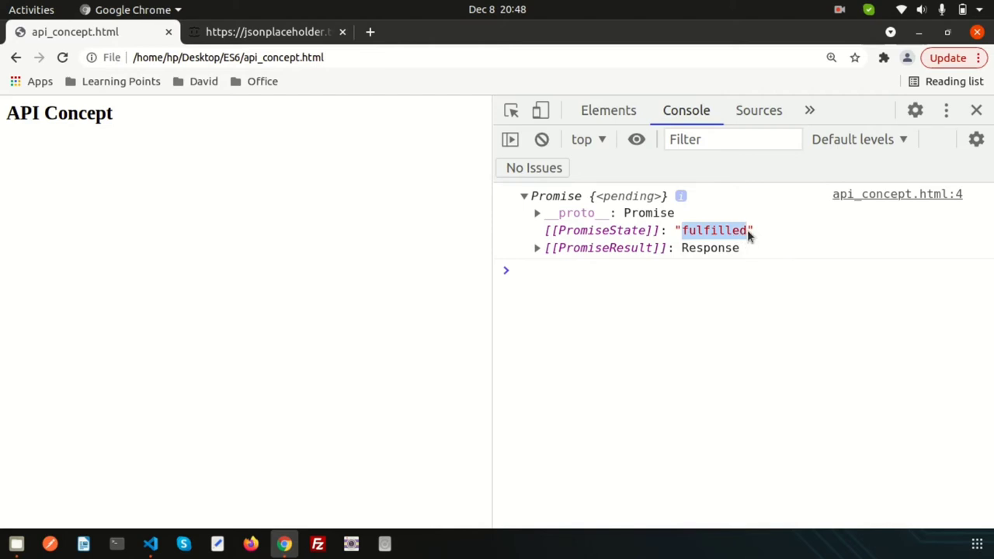
{"action": "left_click", "coordinate": [537, 248]}
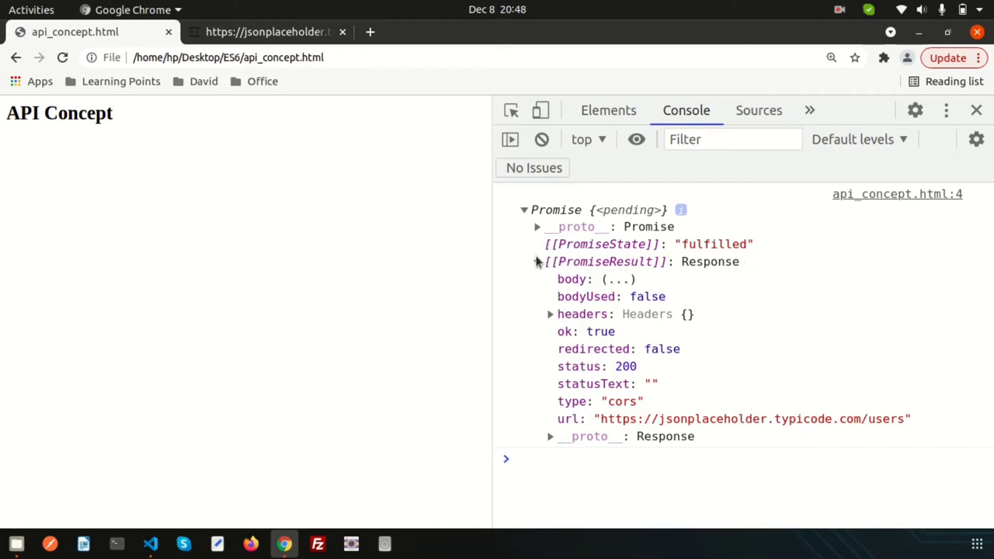
{"action": "mouse_move", "coordinate": [713, 244]}
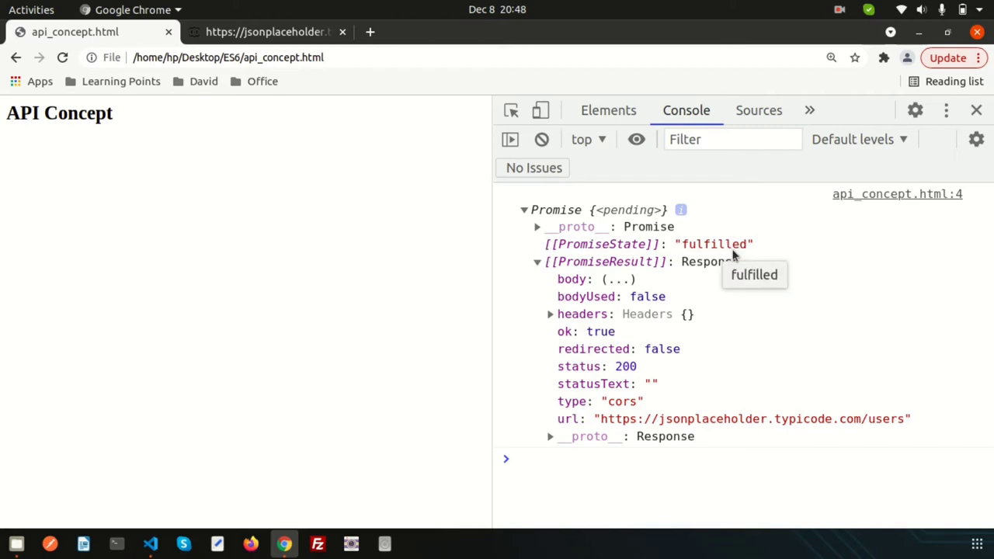
{"action": "mouse_move", "coordinate": [709, 261]}
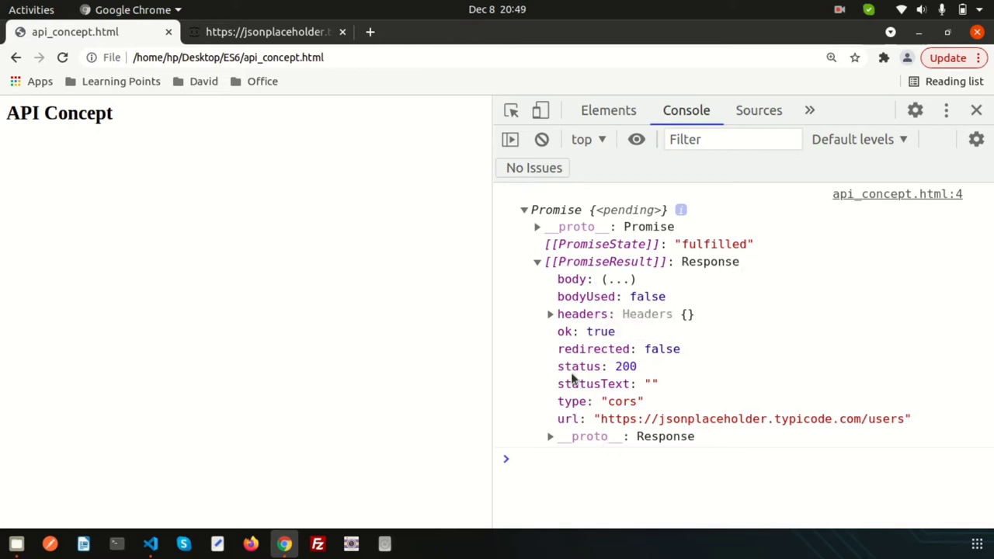
{"action": "mouse_move", "coordinate": [626, 366]}
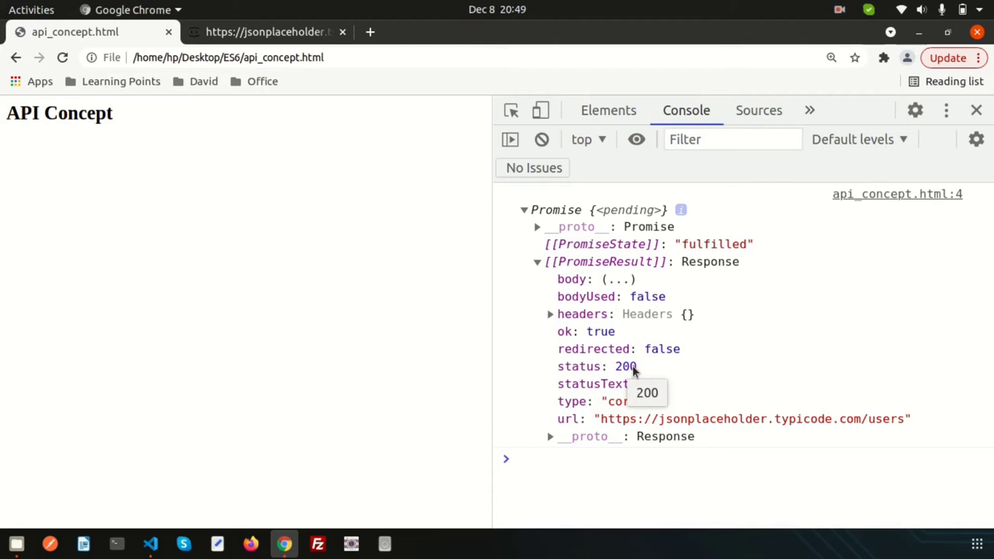
{"action": "mouse_move", "coordinate": [614, 280]}
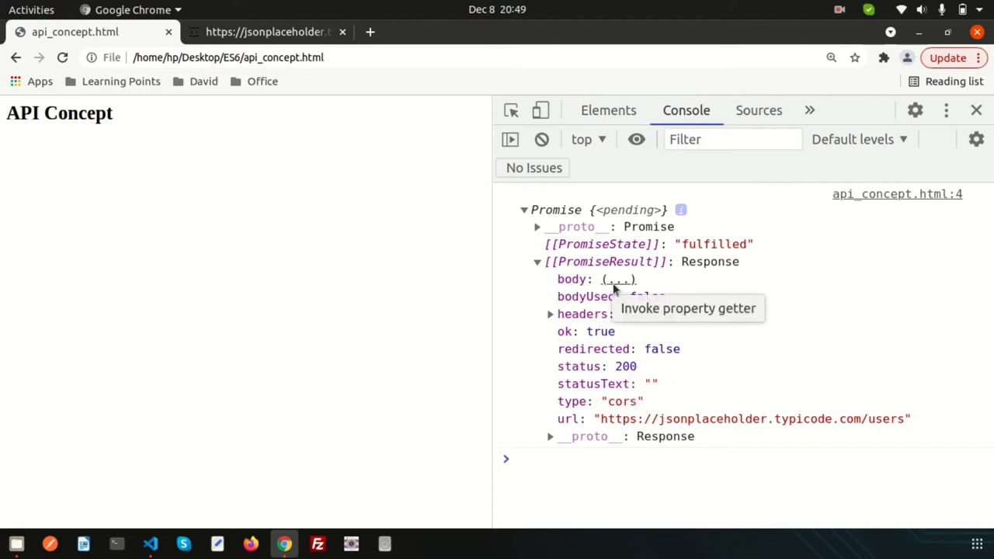
{"action": "left_click", "coordinate": [618, 280]}
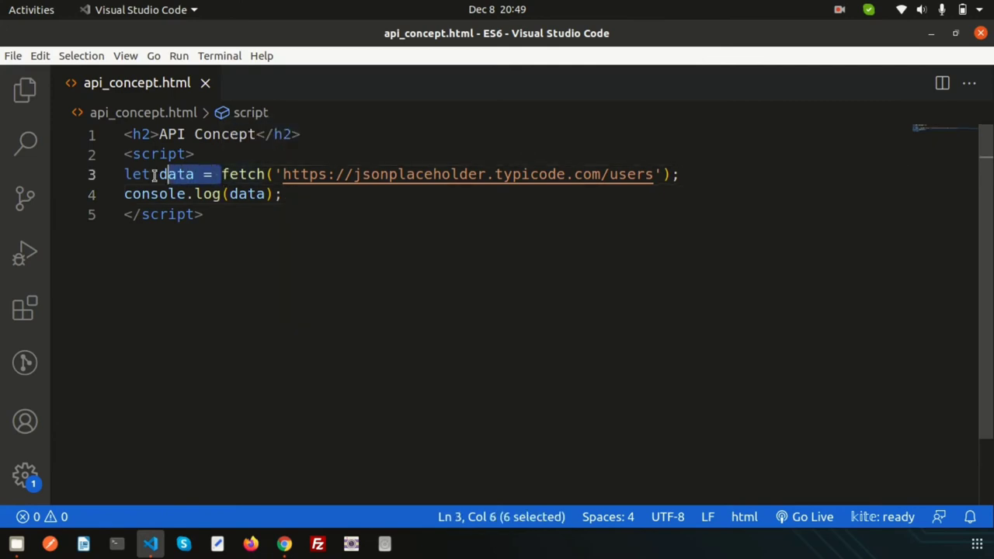
Delete the 'let data =' assignment and the console.log line, leaving the bare fetch call.
{"action": "key", "text": "Delete"}
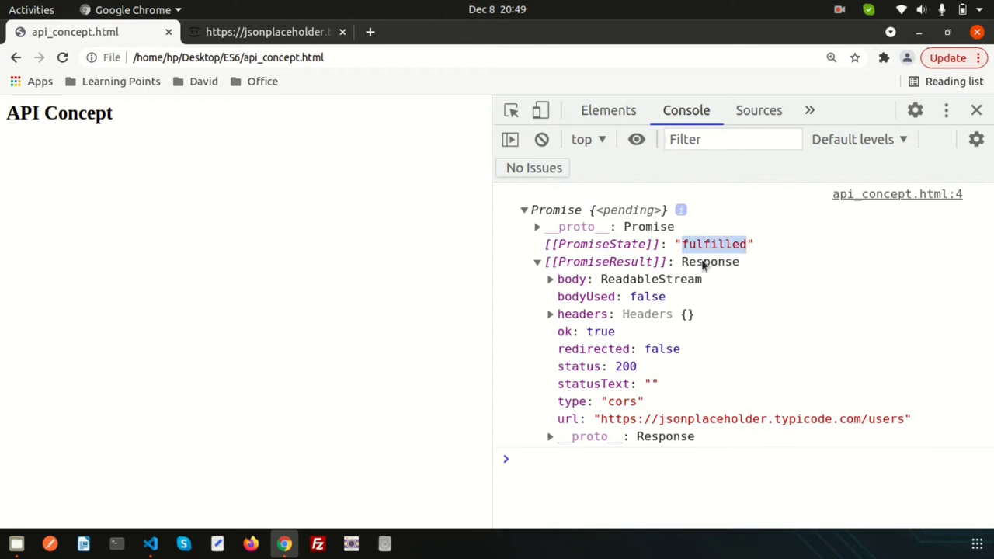
Chain .then(res=>console.log( onto the fetch call.
{"action": "left_click", "coordinate": [151, 543]}
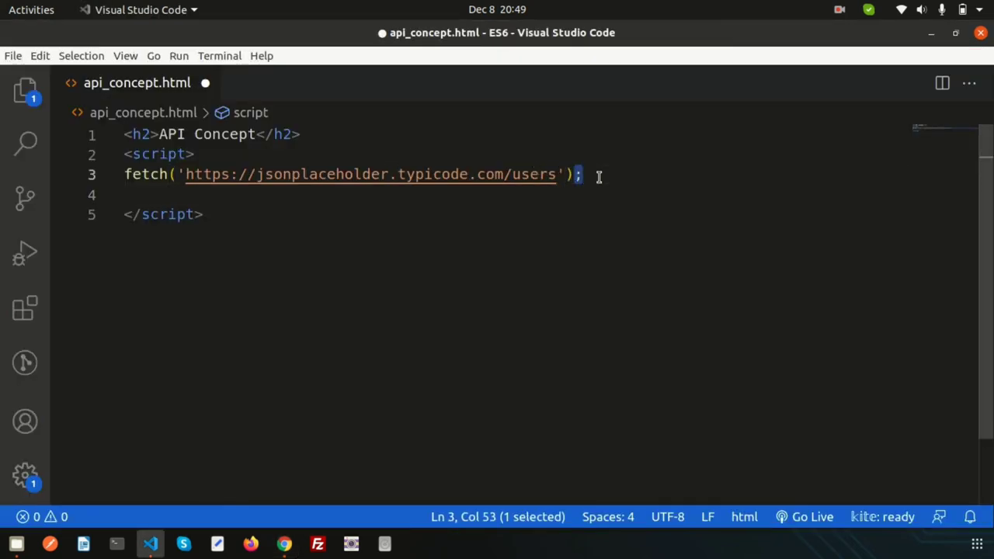
{"action": "type", "text": ".te"}
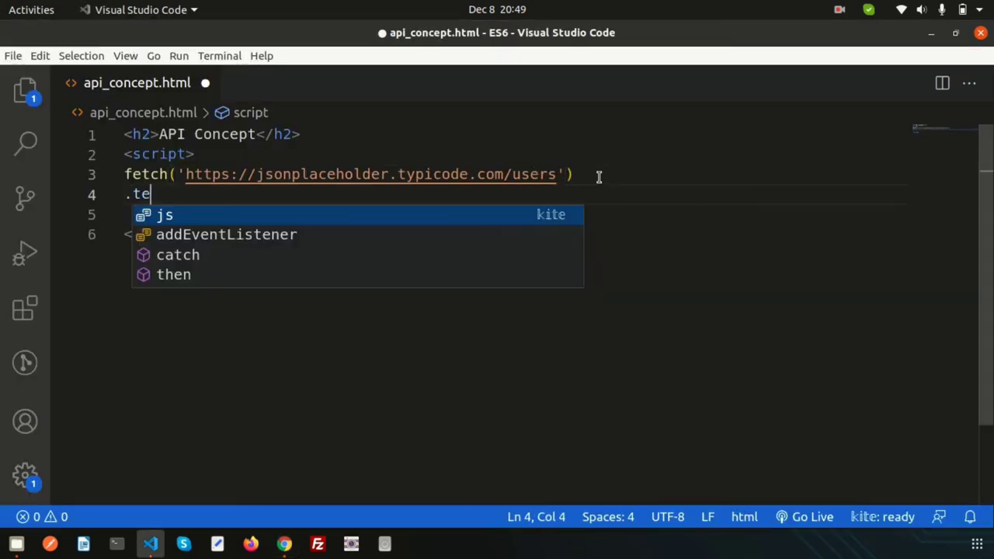
{"action": "type", "text": "hen"}
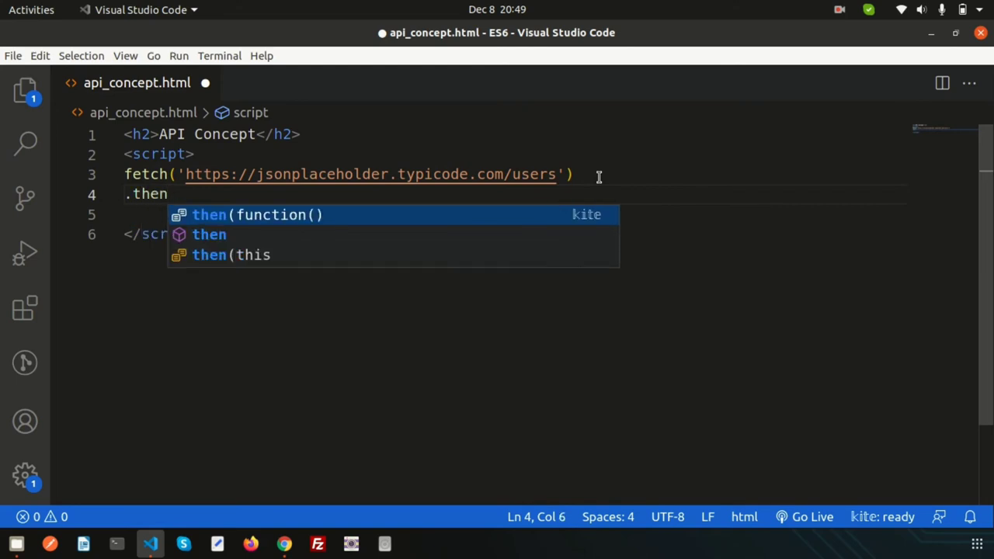
{"action": "type", "text": "()"}
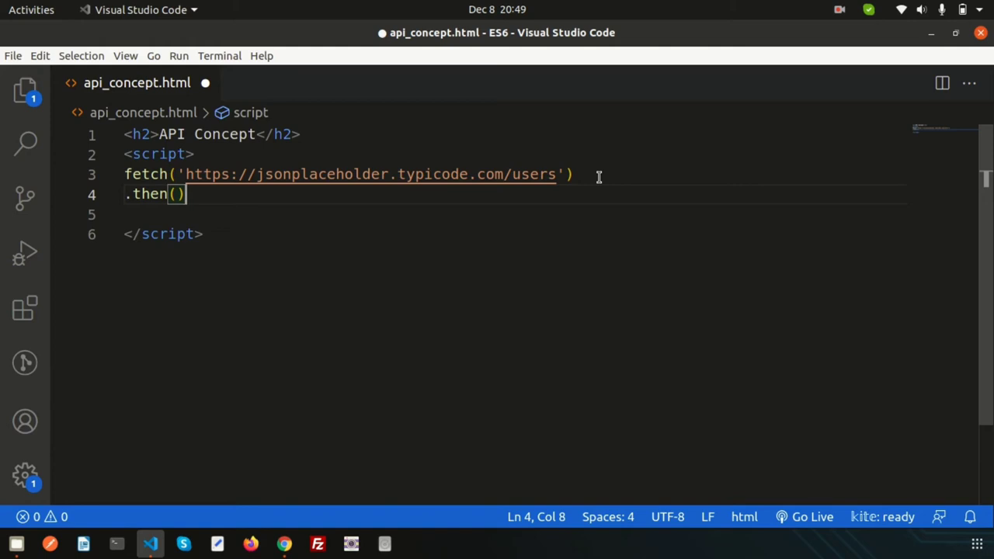
{"action": "key", "text": "Left"}
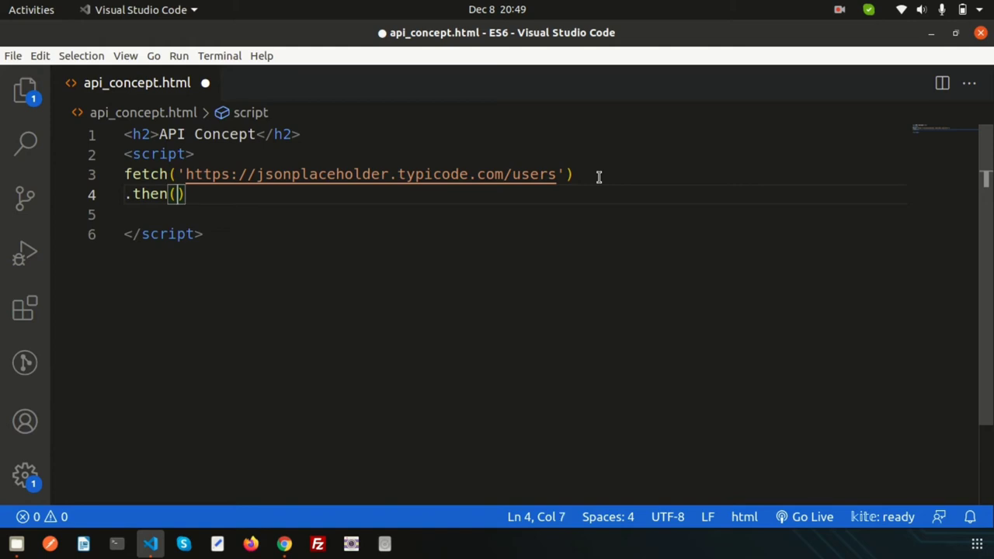
{"action": "type", "text": "res"}
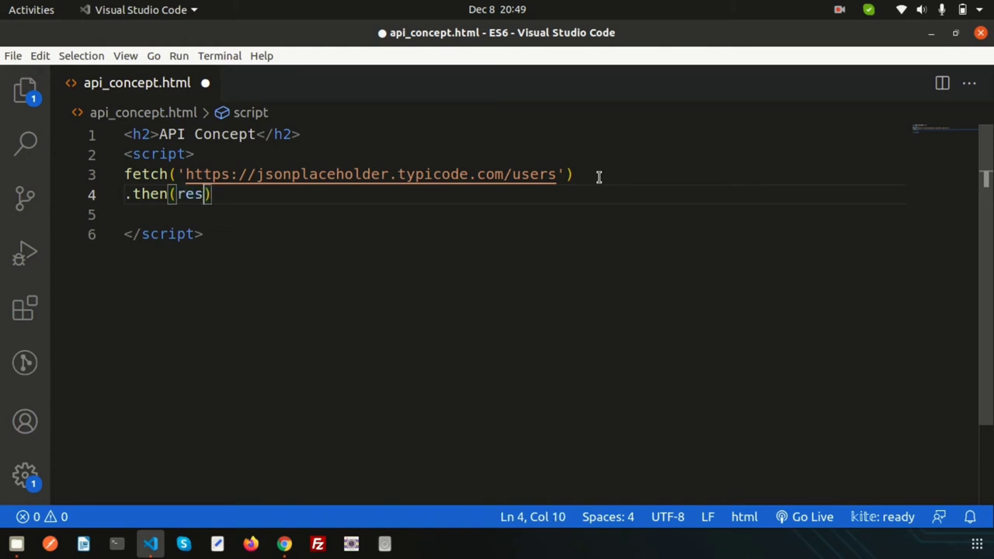
{"action": "type", "text": "=>"}
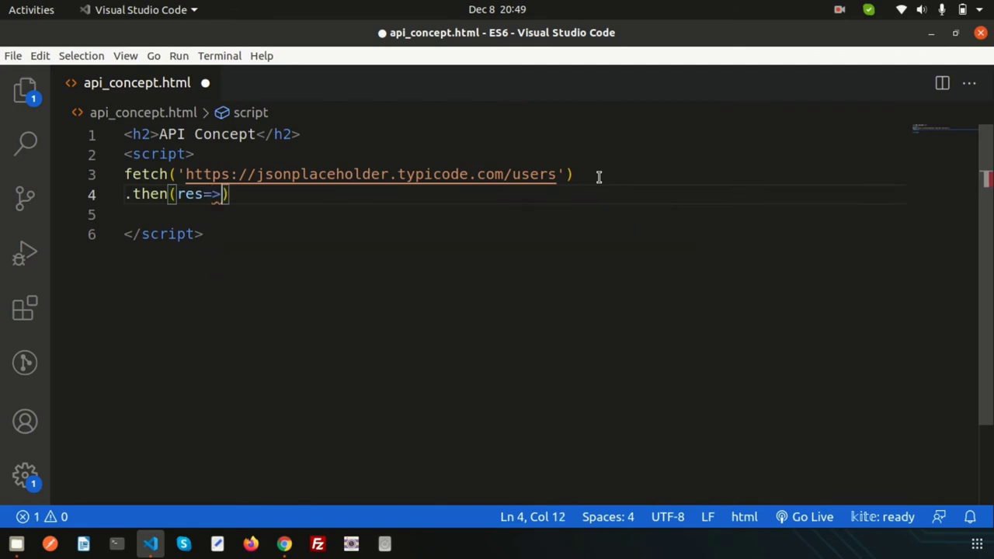
{"action": "type", "text": "console.log"}
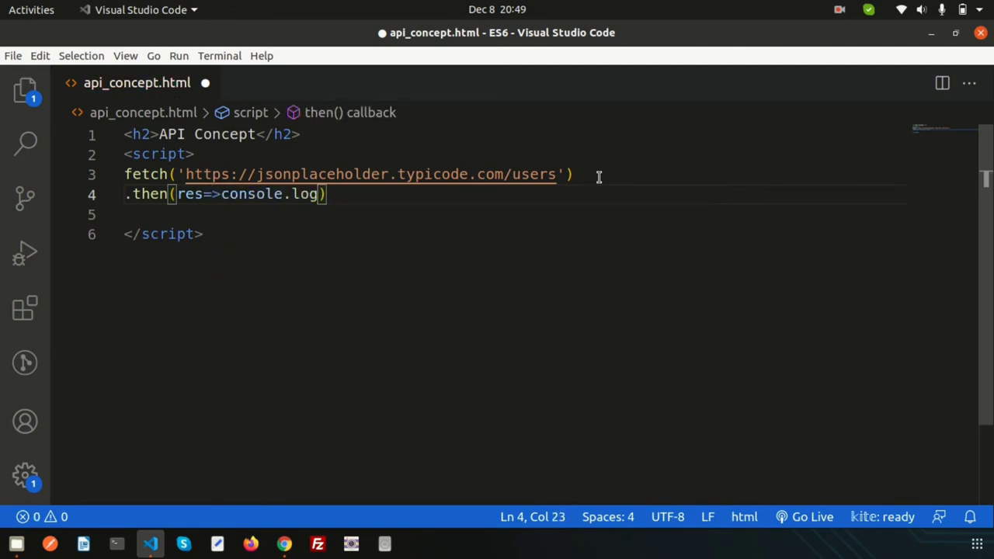
{"action": "type", "text": "("}
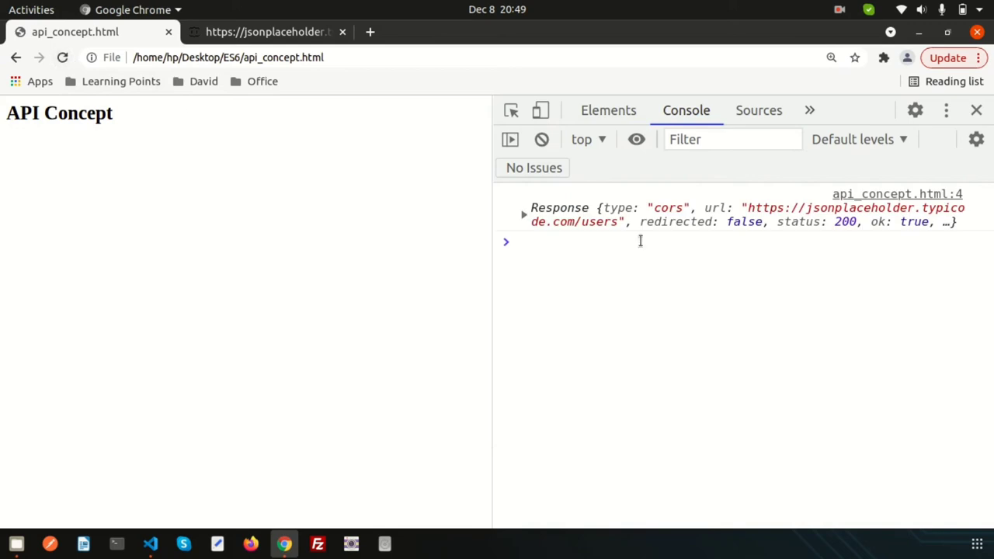
{"action": "mouse_move", "coordinate": [682, 219]}
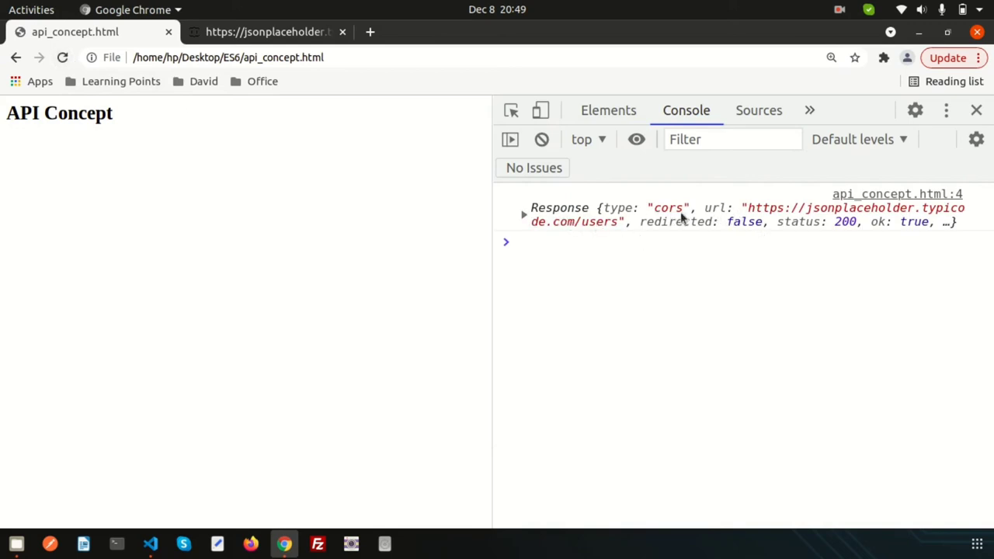
Expand the logged Response and its headers to see status 200 and ok true.
{"action": "left_click", "coordinate": [523, 208]}
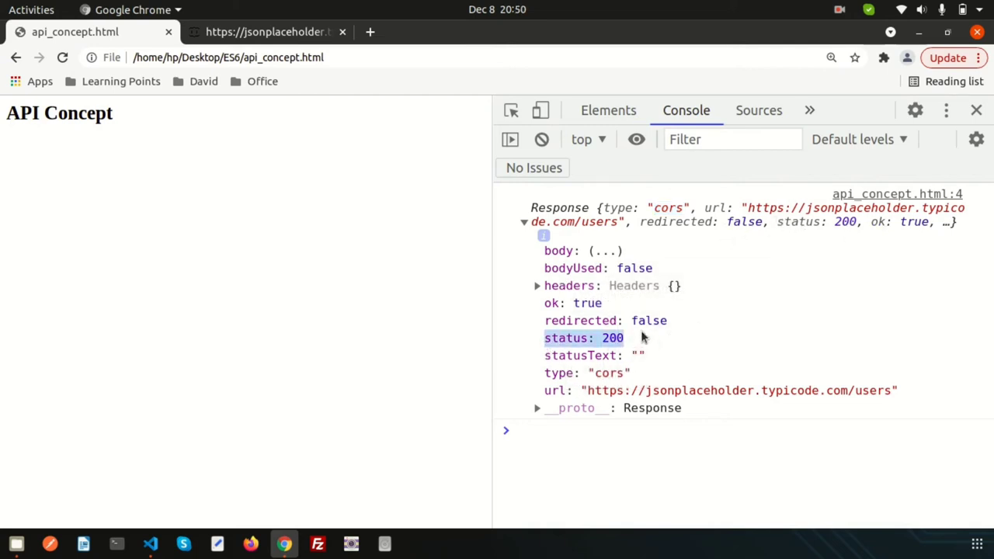
{"action": "left_click", "coordinate": [536, 285]}
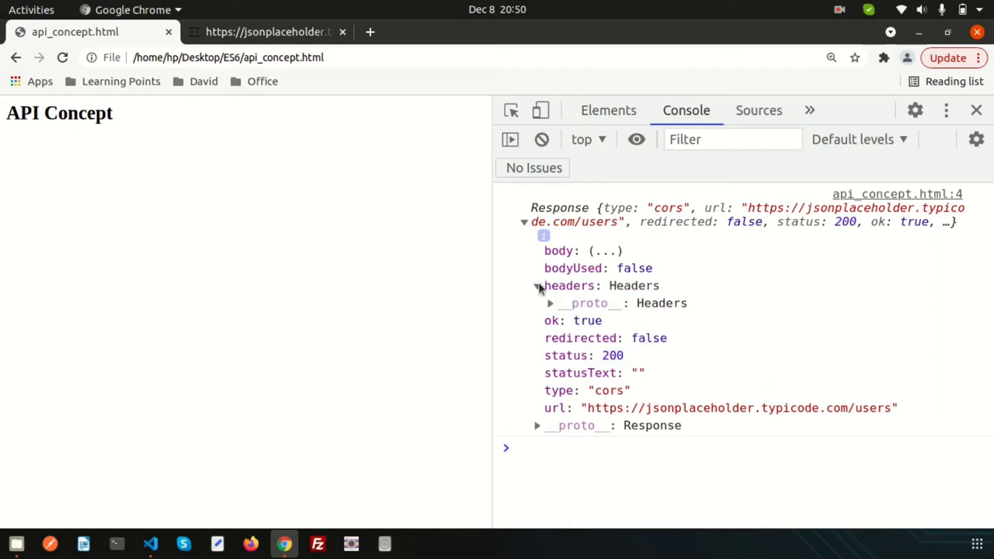
{"action": "left_click", "coordinate": [535, 285]}
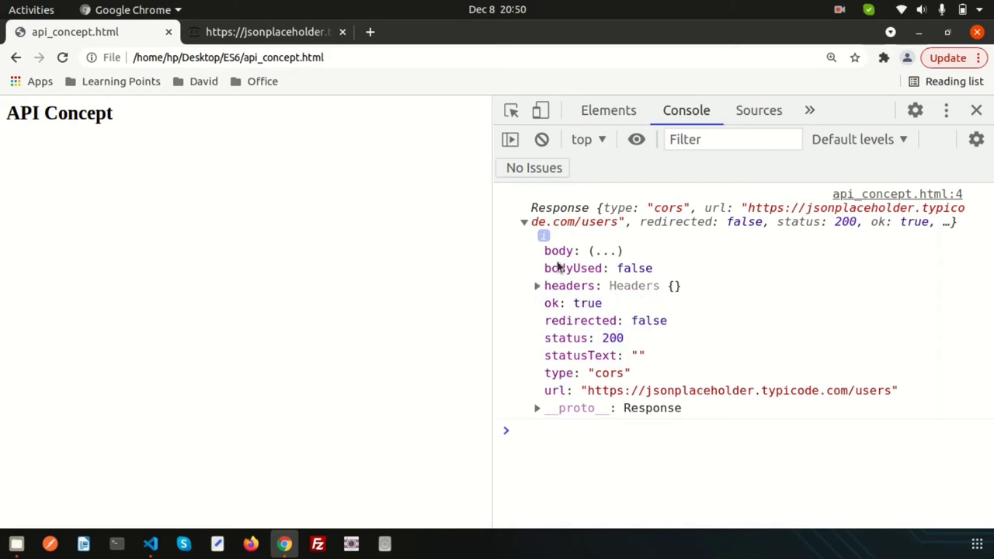
{"action": "mouse_move", "coordinate": [640, 388]}
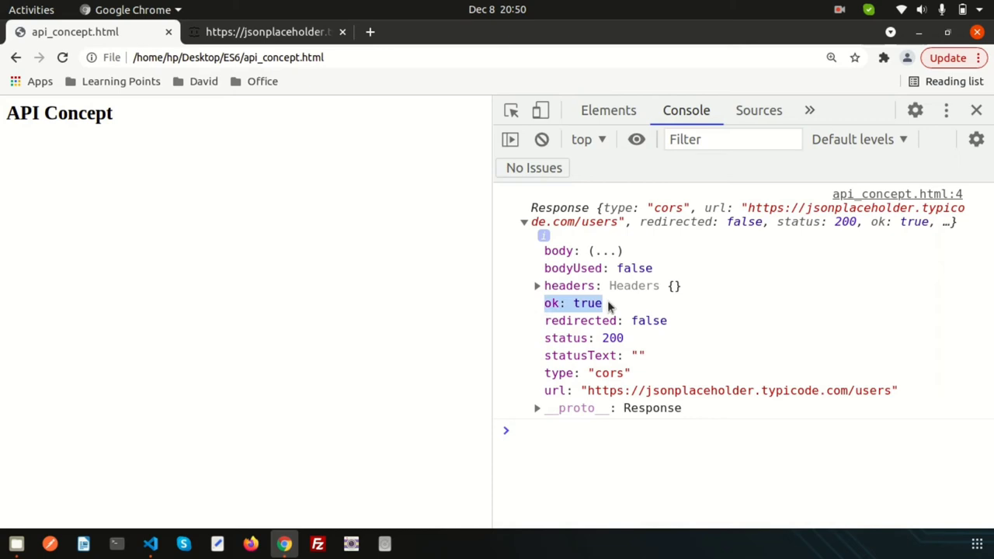
{"action": "mouse_move", "coordinate": [607, 273]}
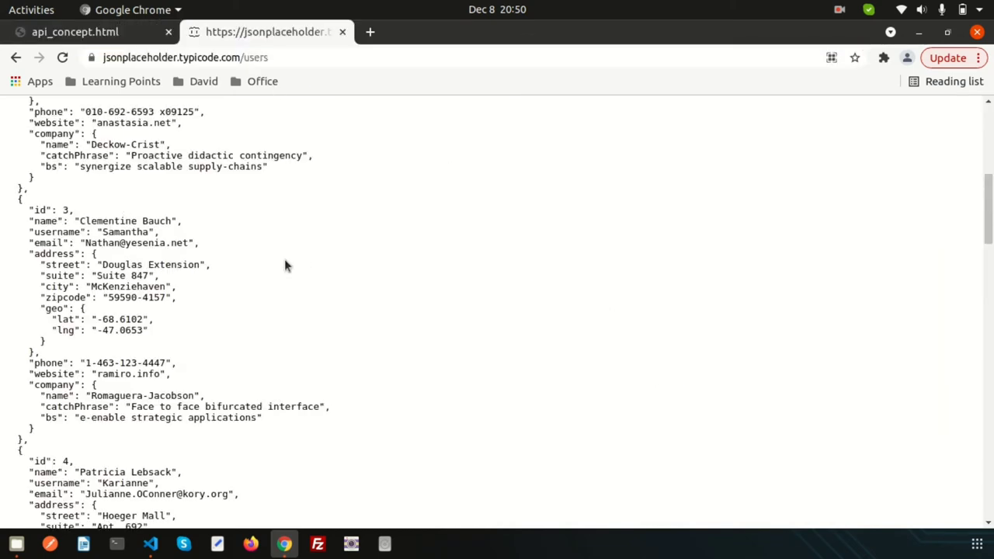
Glance at the api_concept and users data tabs, then return to the code editor.
{"action": "left_click", "coordinate": [75, 31]}
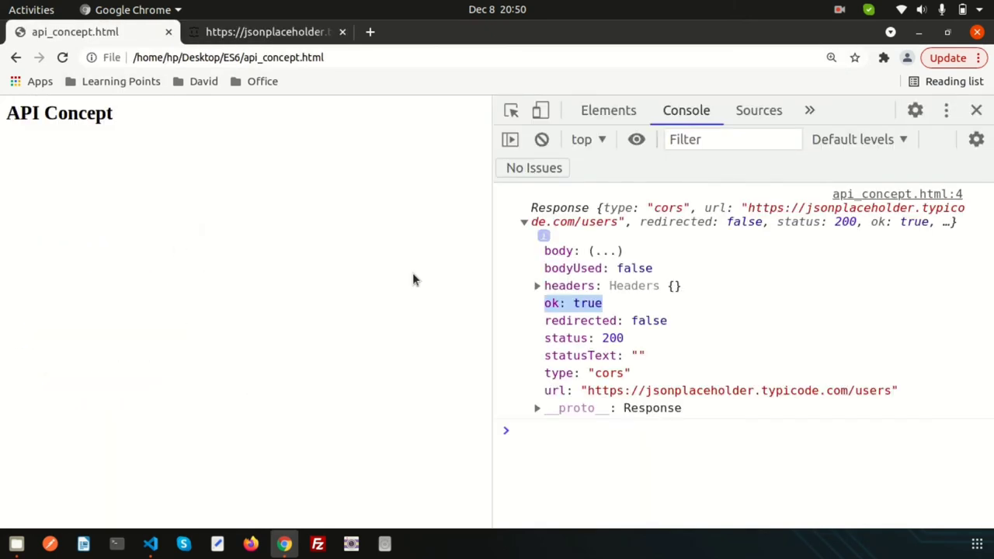
{"action": "left_click", "coordinate": [267, 31]}
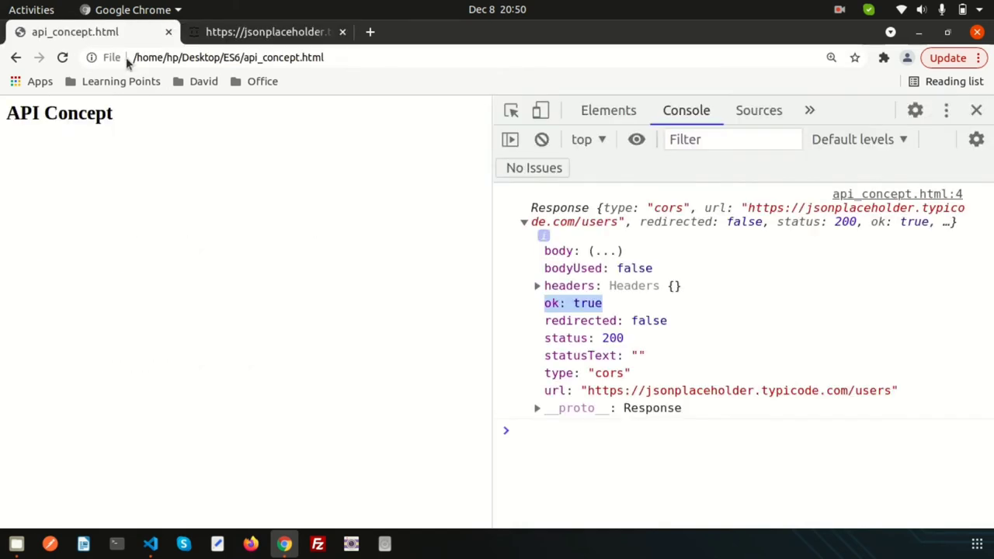
{"action": "left_click", "coordinate": [149, 543]}
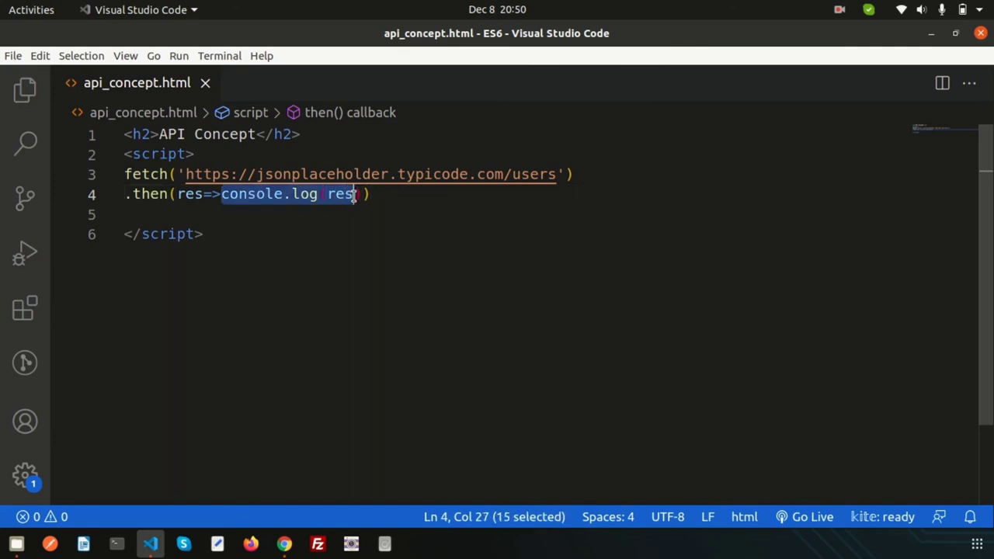
Make the first .then return res.json().
{"action": "type", "text": "re"}
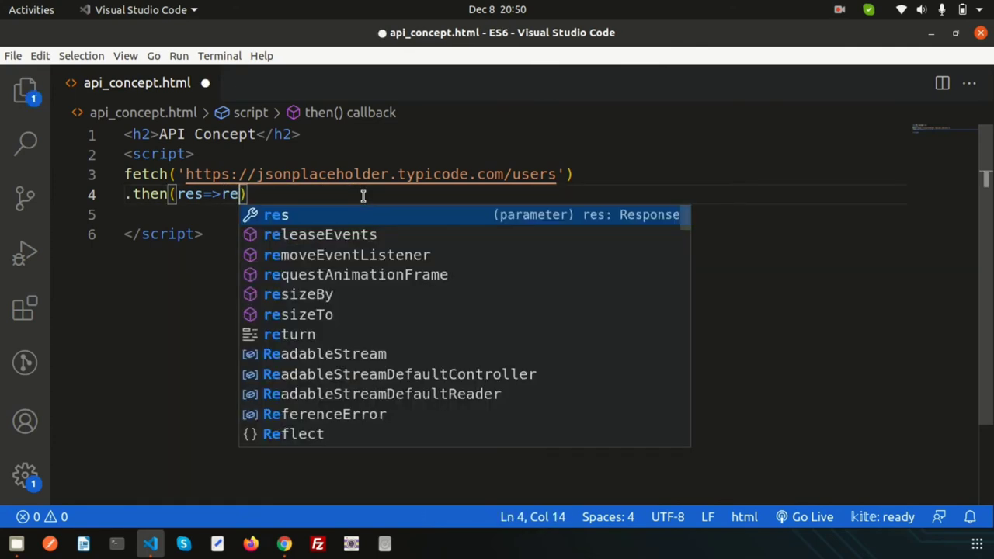
{"action": "type", "text": "s.json"}
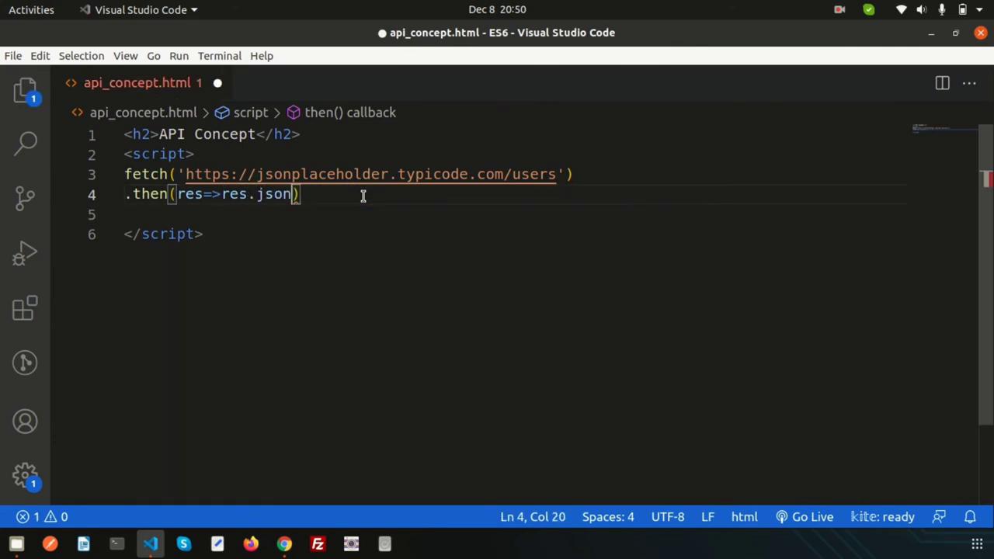
{"action": "type", "text": "()"}
{"action": "left_click", "coordinate": [515, 214]}
{"action": "type", "text": "."}
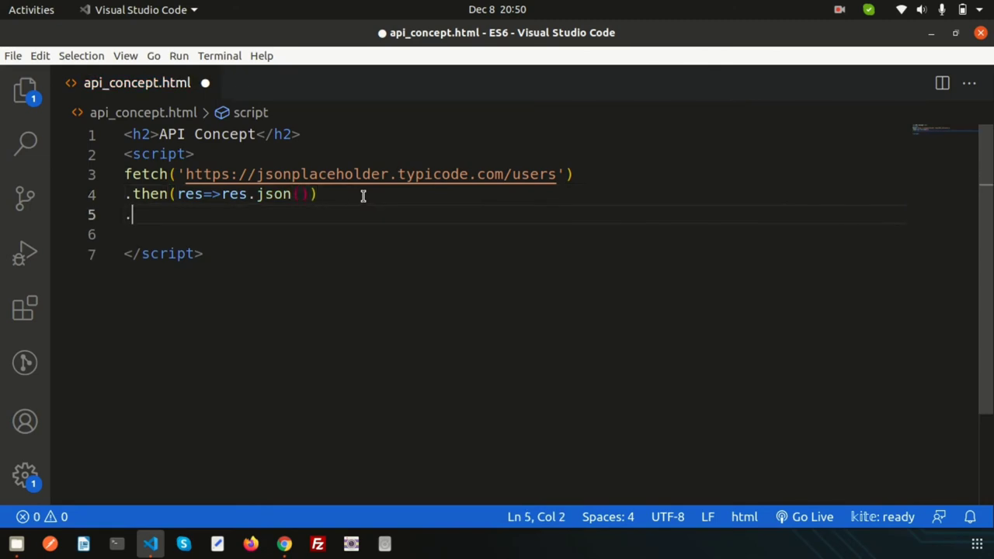
Add a second .then(data => console.log(data)) to log the converted data.
{"action": "type", "text": "then("}
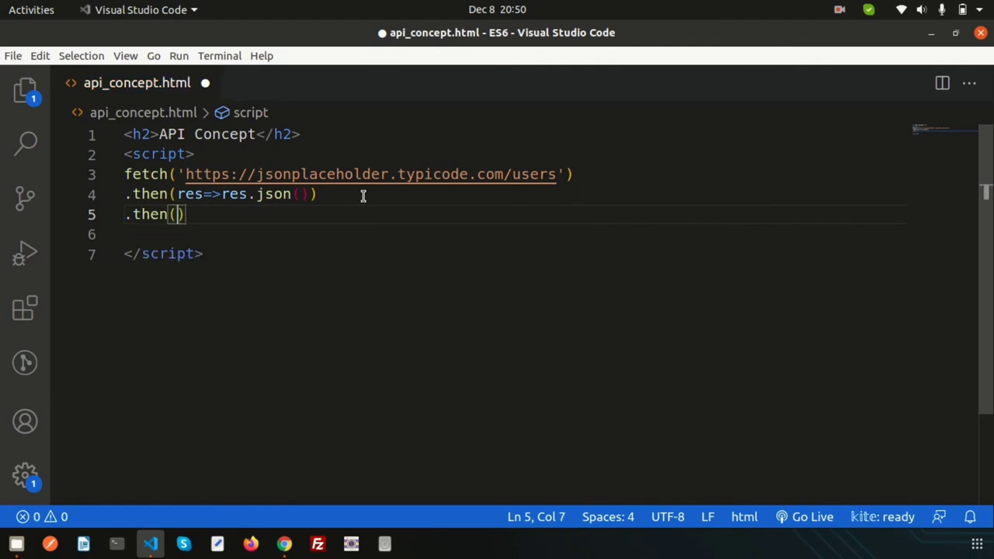
{"action": "type", "text": "date"}
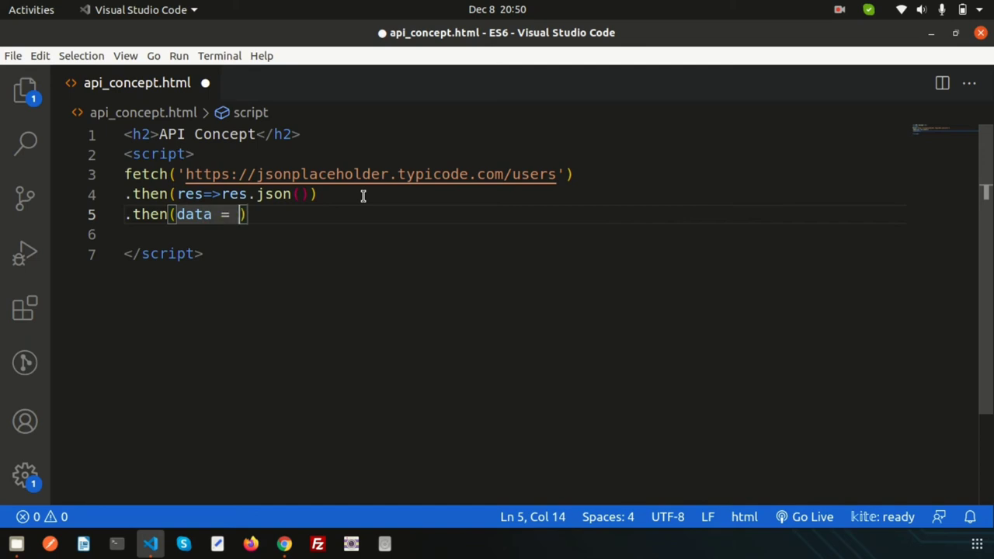
{"action": "type", "text": ">"}
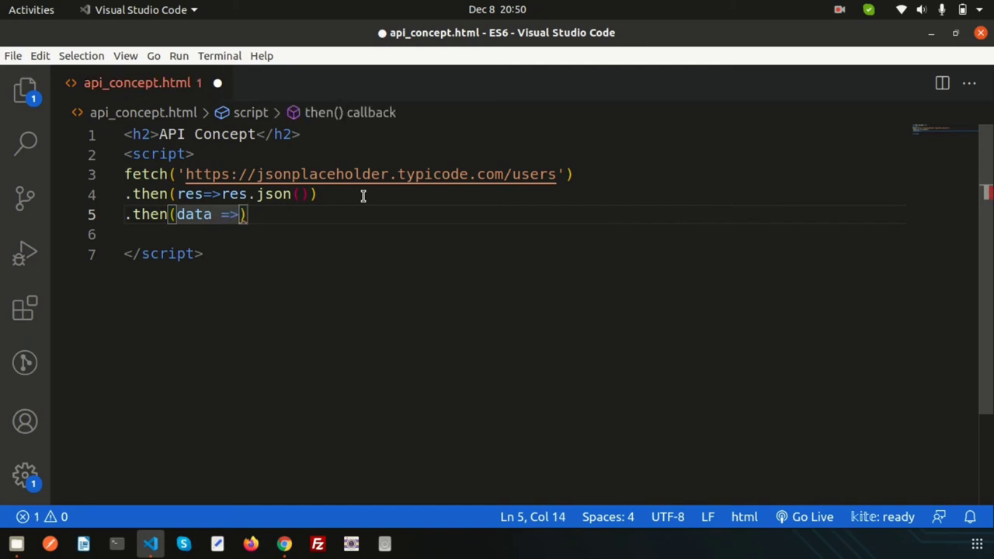
{"action": "type", "text": "con"}
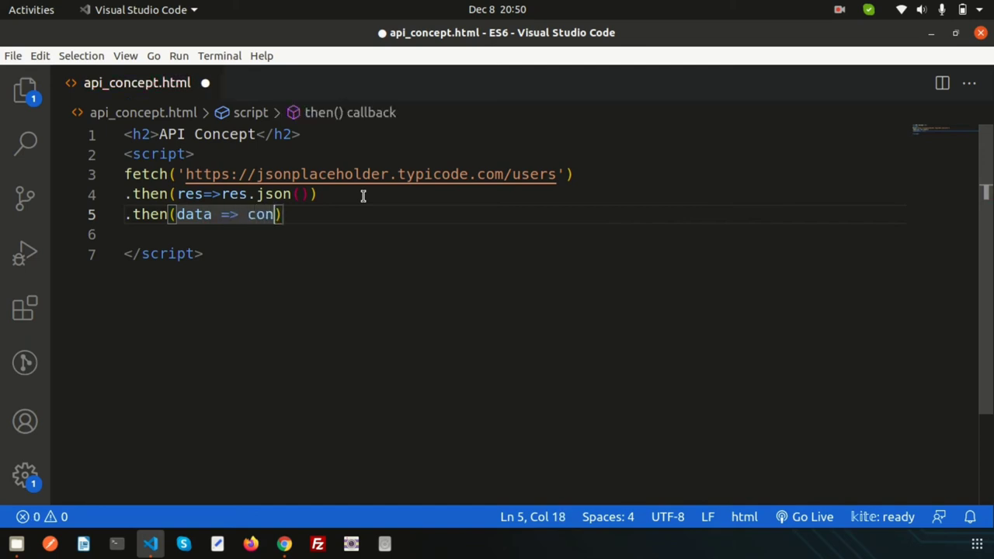
{"action": "type", "text": "sole"}
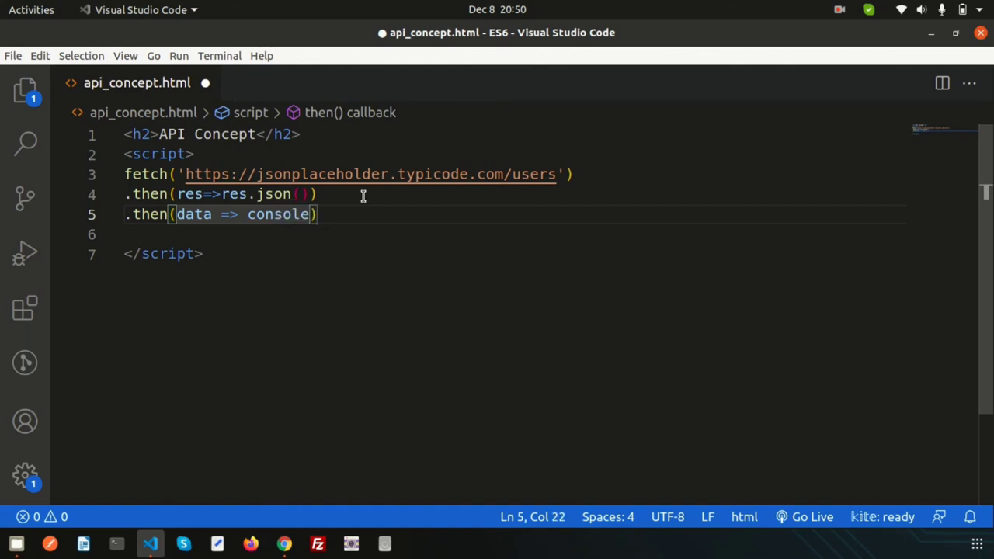
{"action": "type", "text": ".log()"}
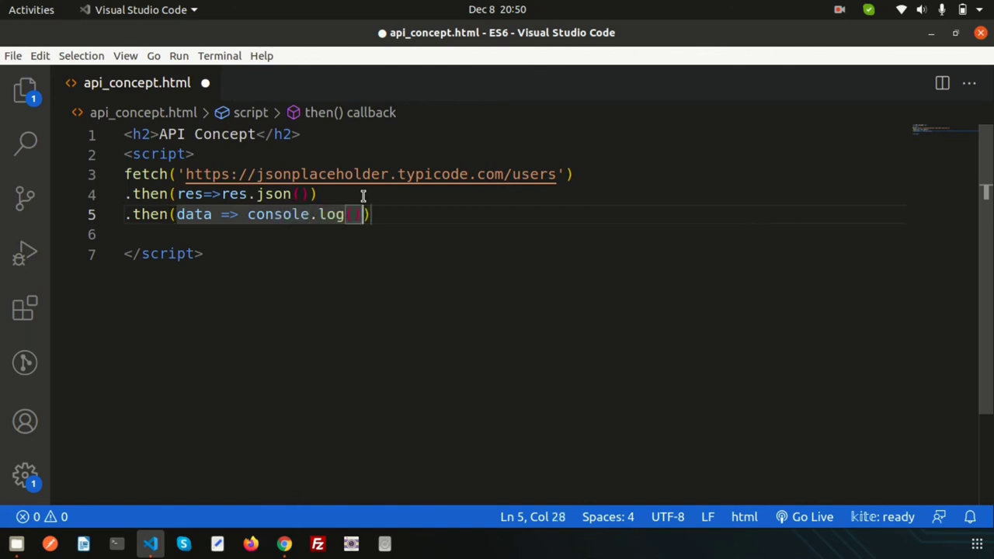
{"action": "type", "text": "da"}
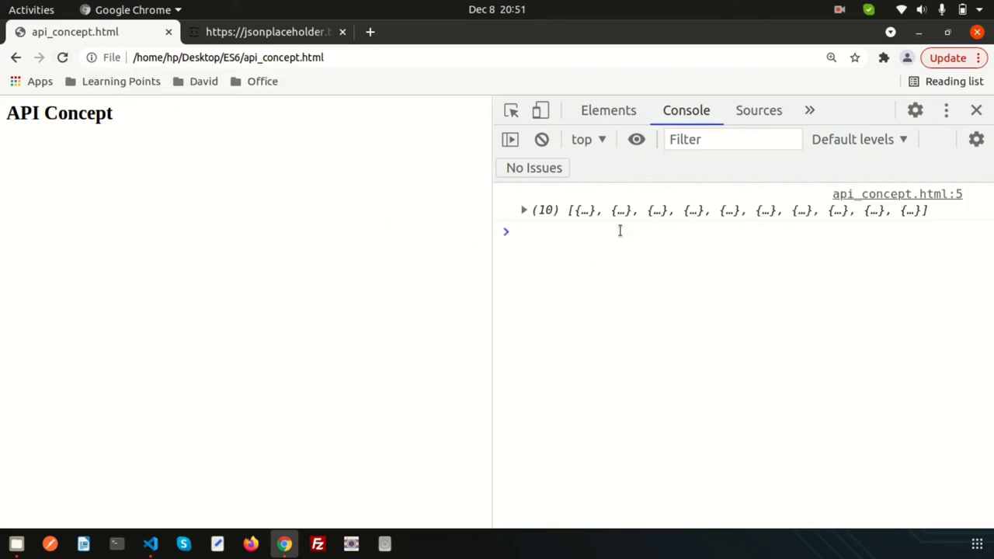
Compare the raw /users data and resource list, then expand the logged array of 10 users.
{"action": "left_click", "coordinate": [267, 31]}
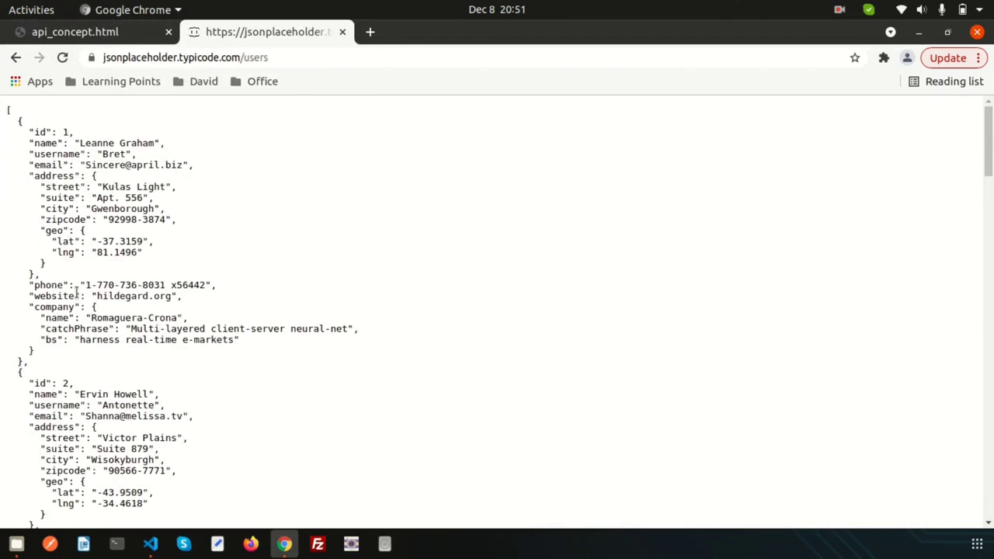
{"action": "left_click", "coordinate": [15, 56]}
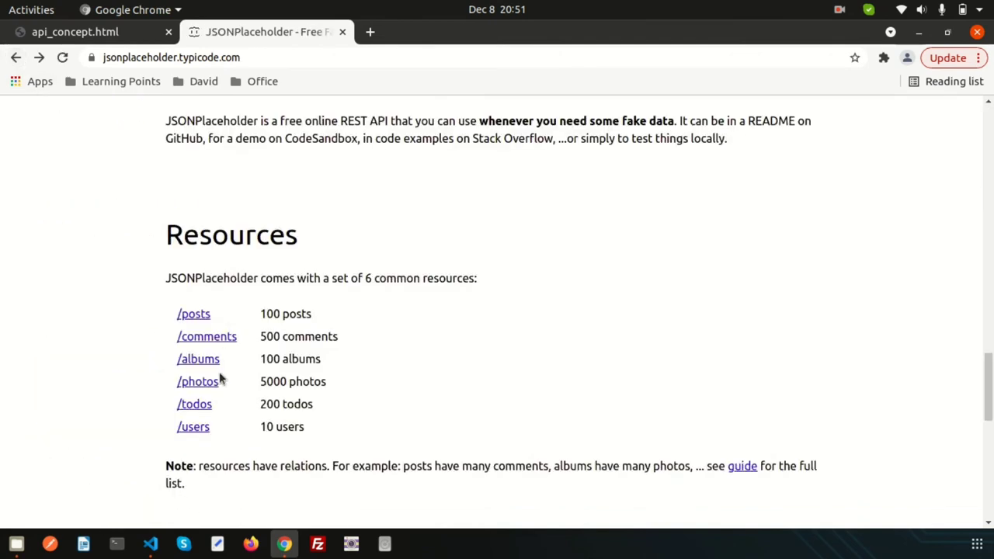
{"action": "left_click", "coordinate": [74, 31]}
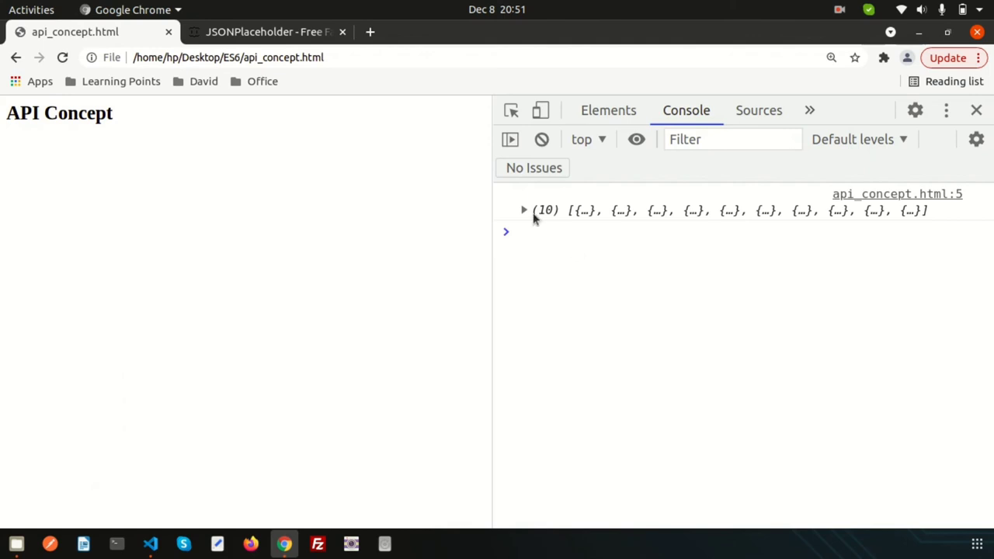
{"action": "left_click", "coordinate": [523, 210]}
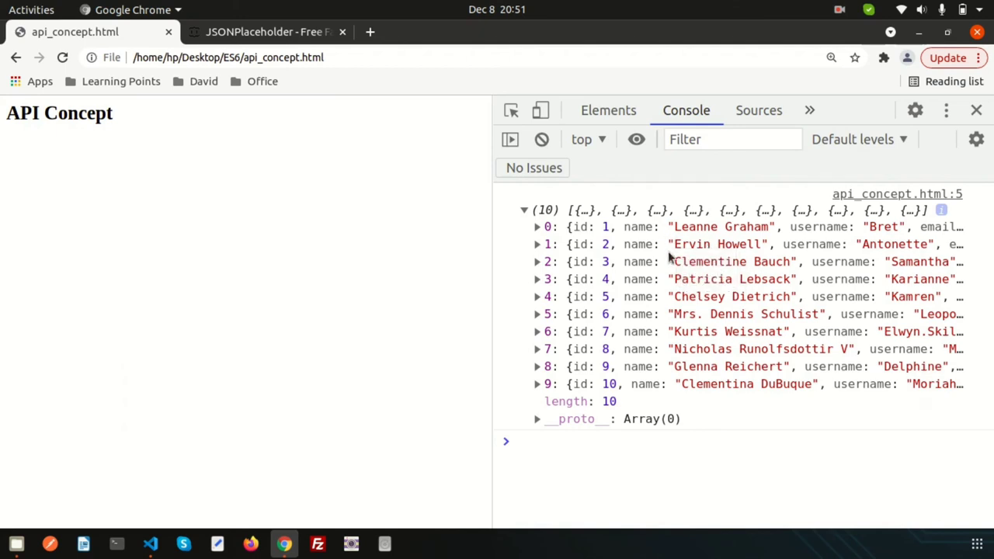
{"action": "mouse_move", "coordinate": [678, 287]}
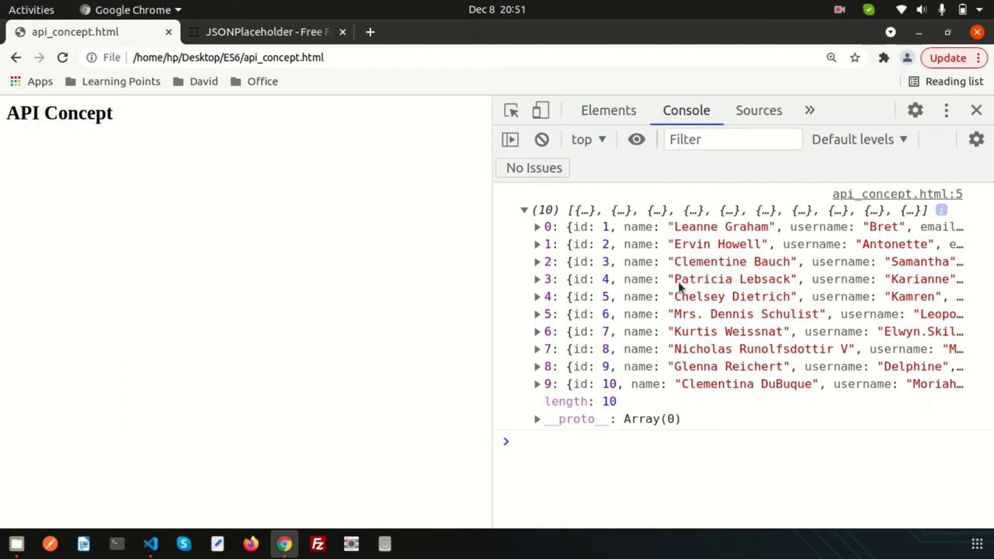
{"action": "mouse_move", "coordinate": [705, 293]}
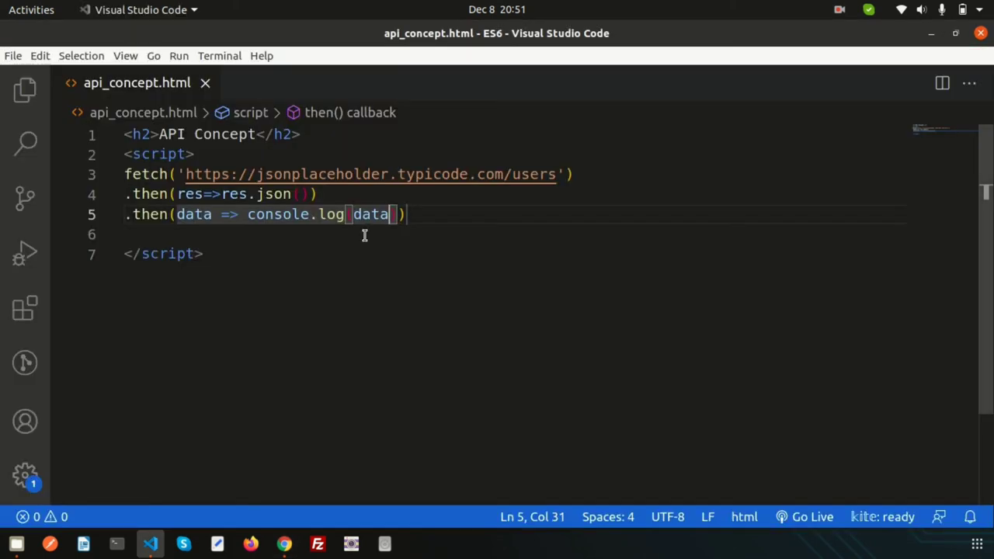
Append / to the fetch URL and switch to the browser for the result.
{"action": "type", "text": "/"}
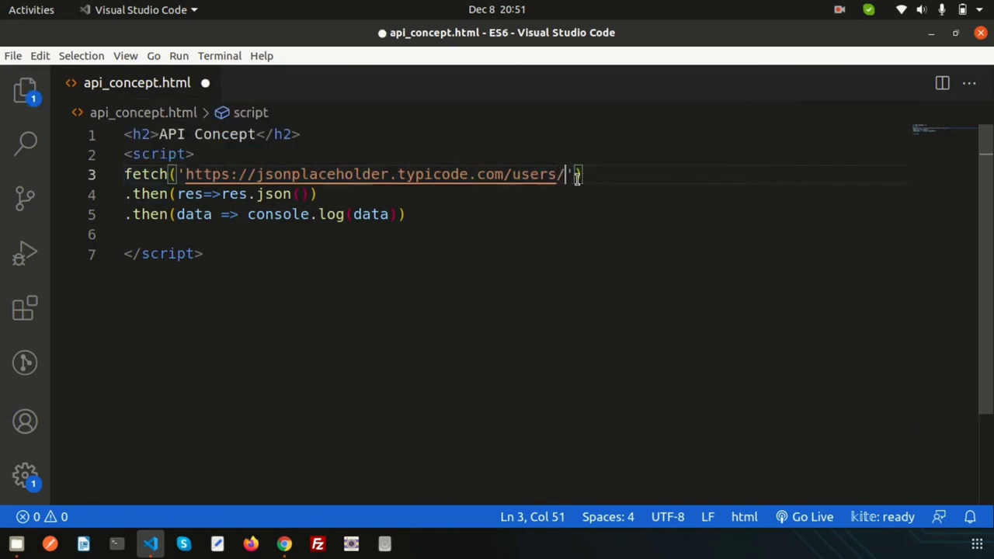
{"action": "left_click", "coordinate": [285, 544]}
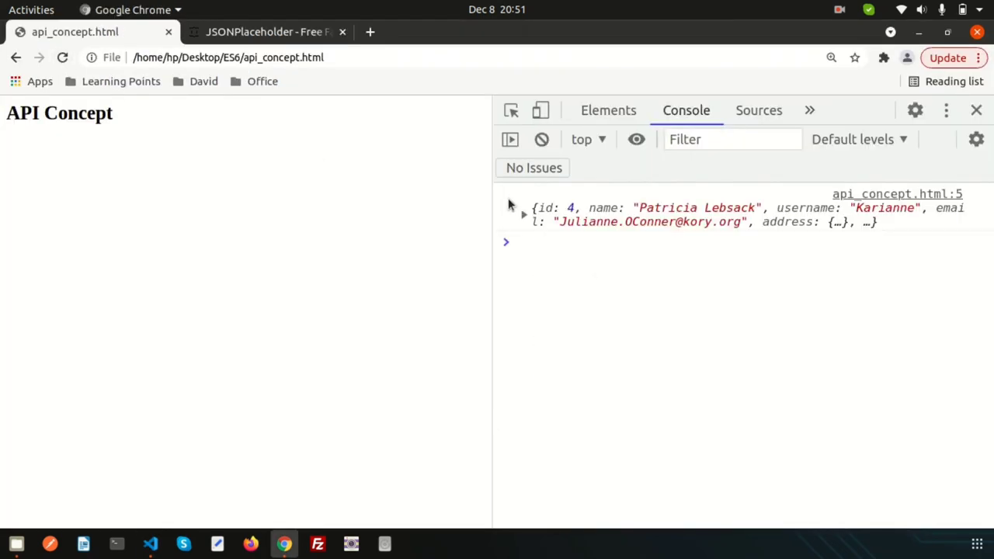
Expand the logged user 4 object to see address, company, email, phone and website.
{"action": "left_click", "coordinate": [522, 208]}
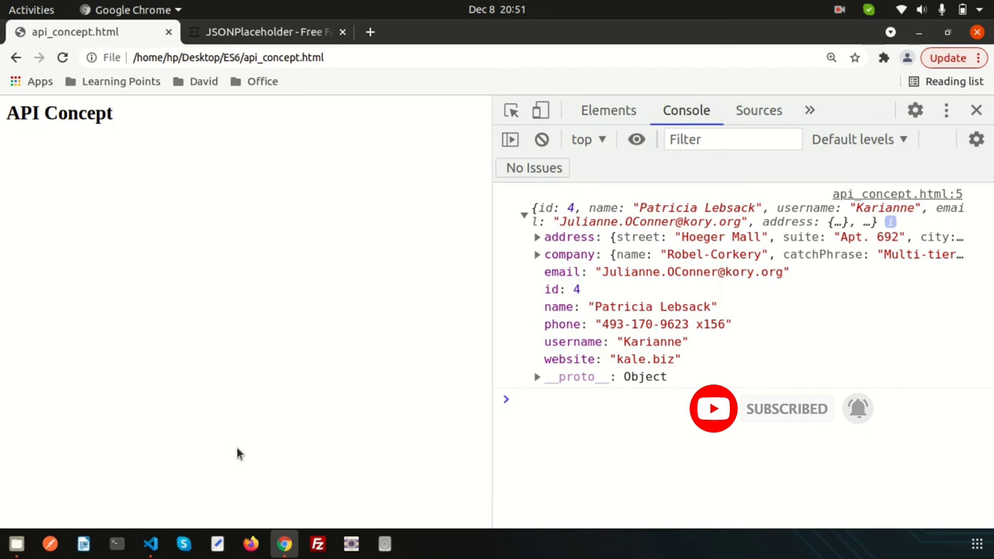
{"action": "left_click", "coordinate": [149, 543]}
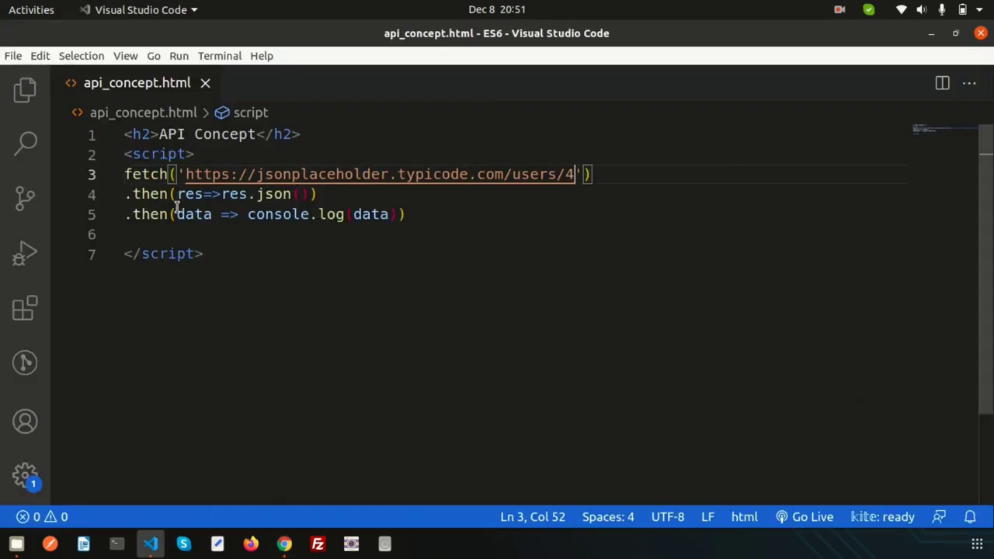
{"action": "mouse_move", "coordinate": [485, 205]}
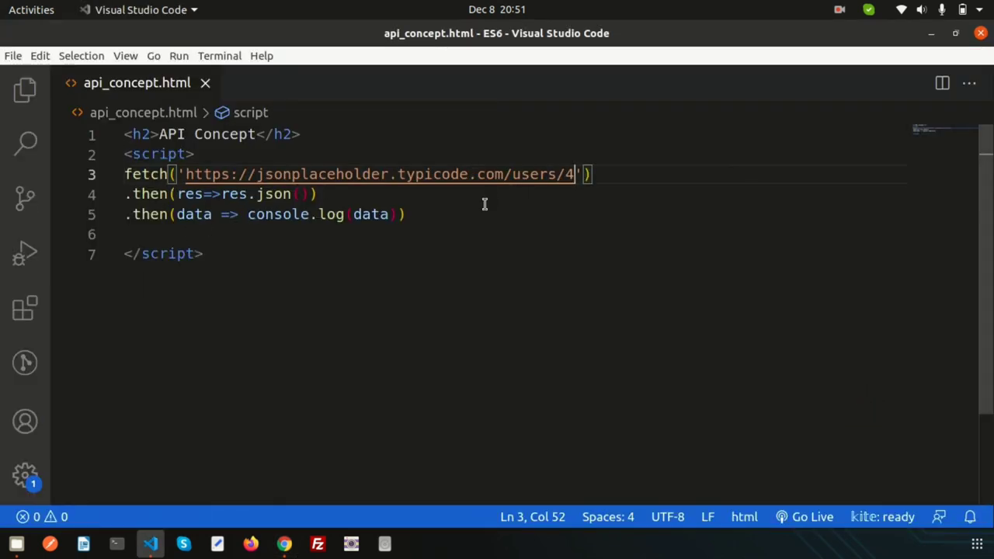